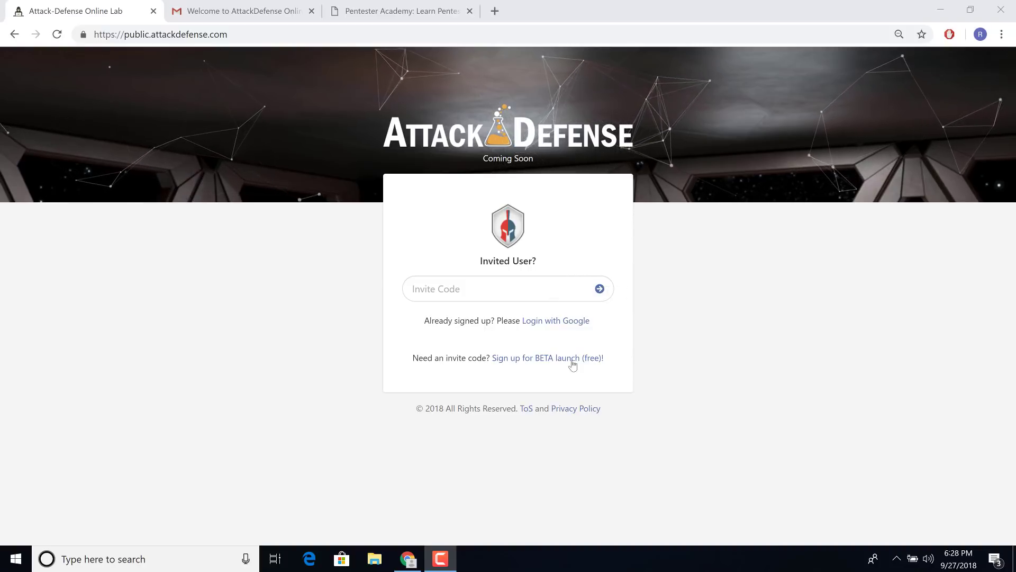
Open the AttackDefense.com Beta Invite form and review its name, email, country and student questions
{"action": "left_click", "coordinate": [546, 357]}
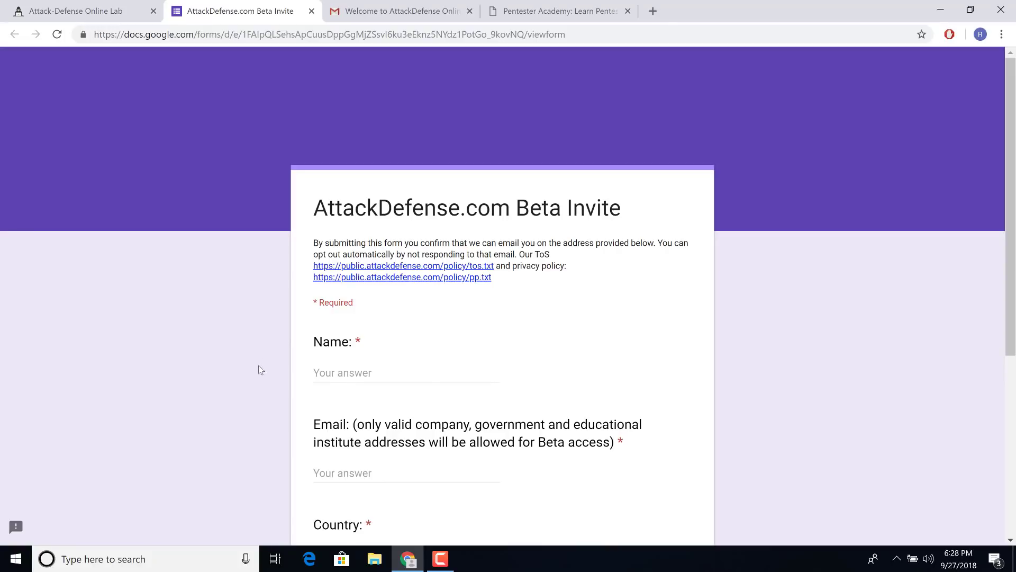
{"action": "scroll", "scroll_direction": "down", "scroll_amount": 3}
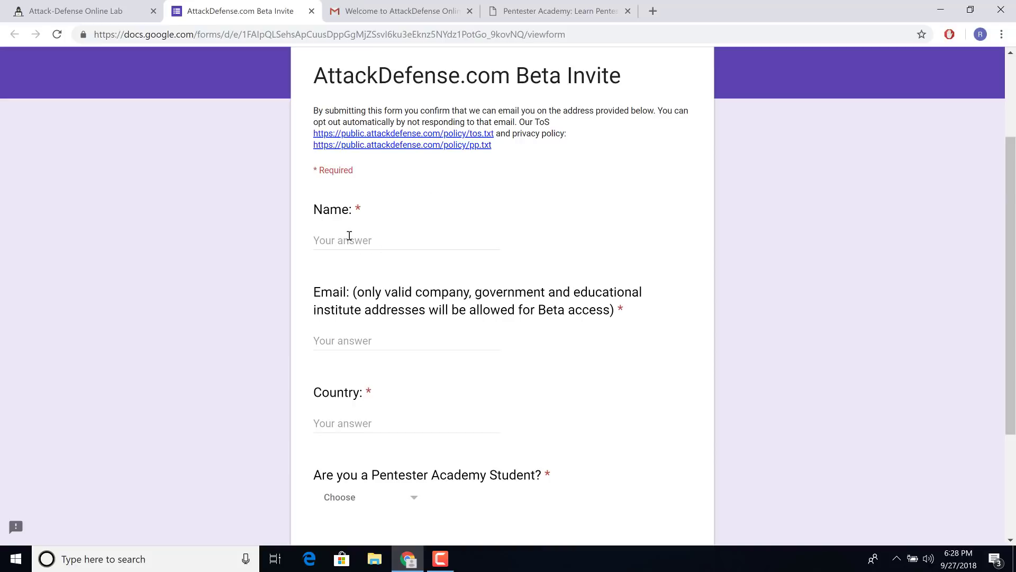
{"action": "scroll", "scroll_direction": "down", "scroll_amount": 3}
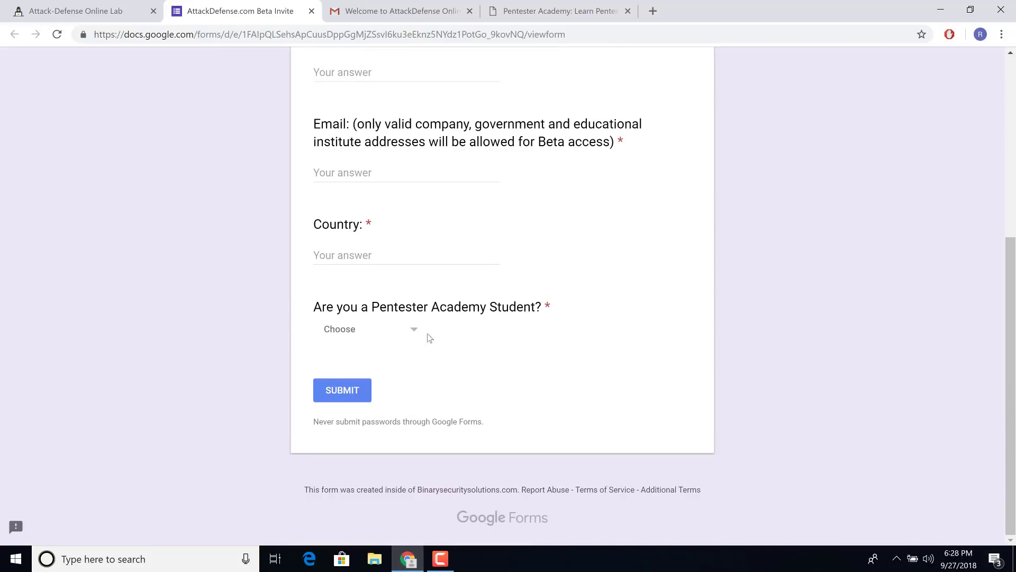
{"action": "left_click", "coordinate": [366, 329]}
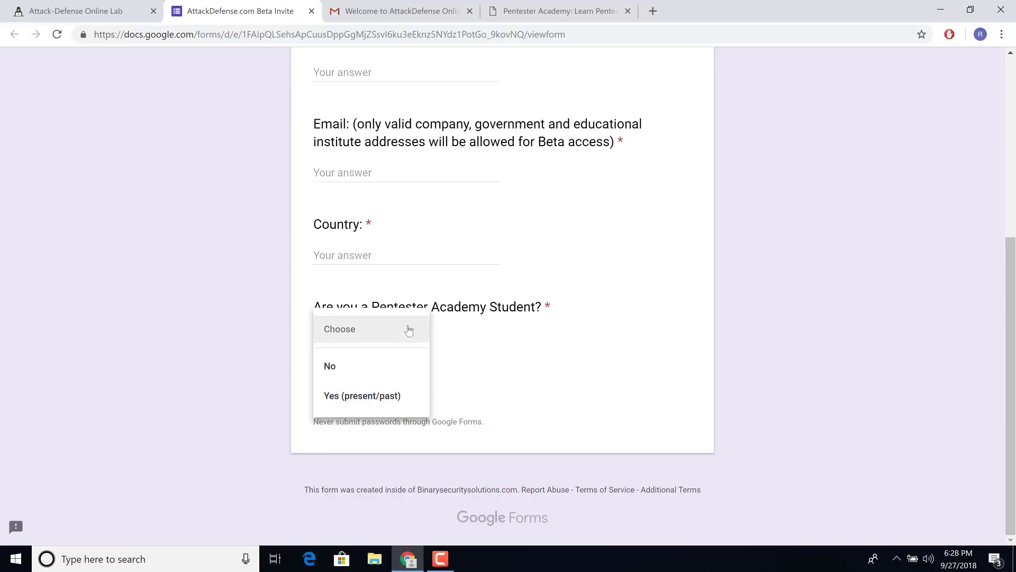
{"action": "left_click", "coordinate": [370, 328]}
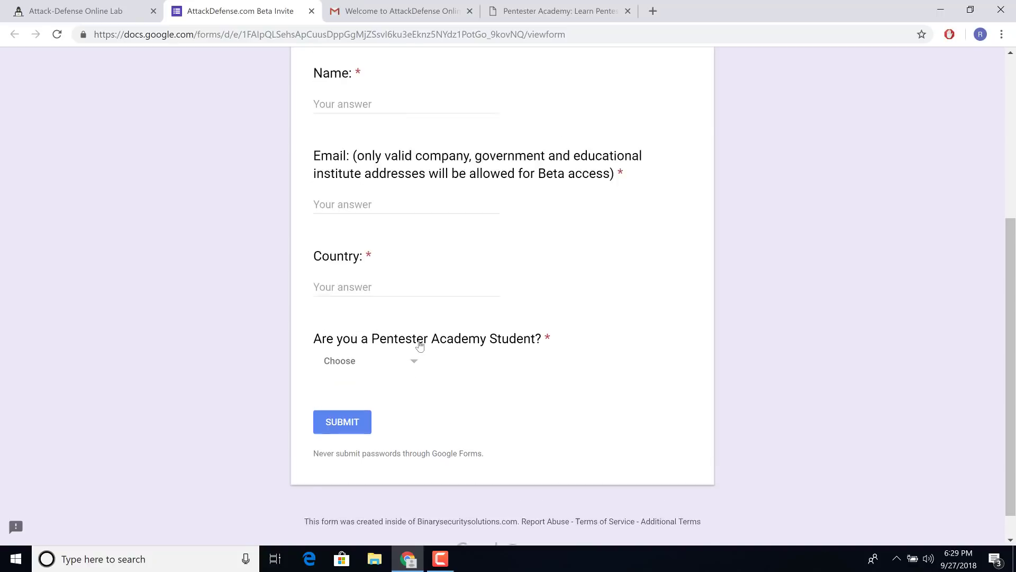
{"action": "scroll", "scroll_direction": "up", "scroll_amount": 3}
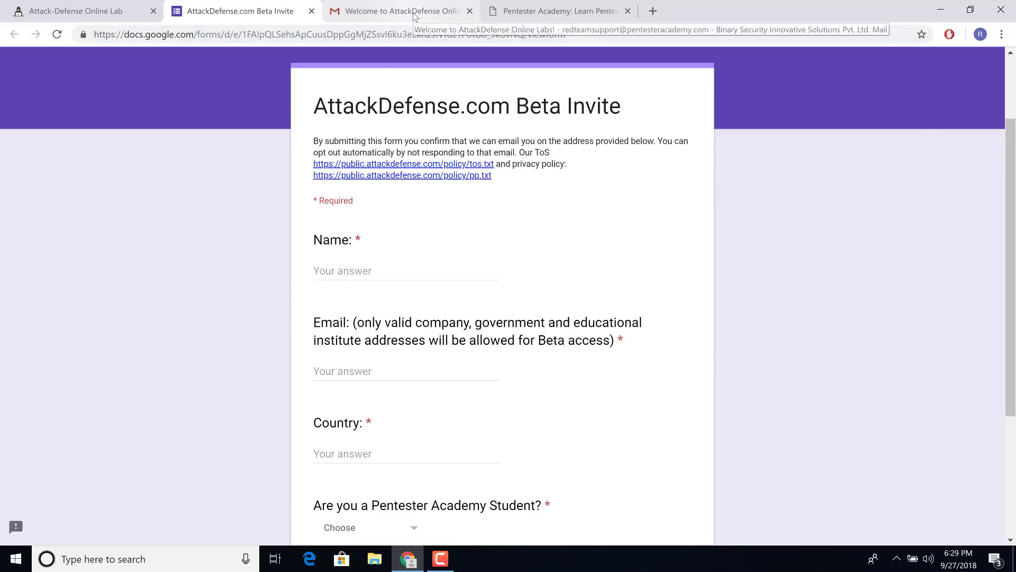
Select the invite code in the 'Welcome to AttackDefense Online Labs' email
{"action": "left_click", "coordinate": [395, 11]}
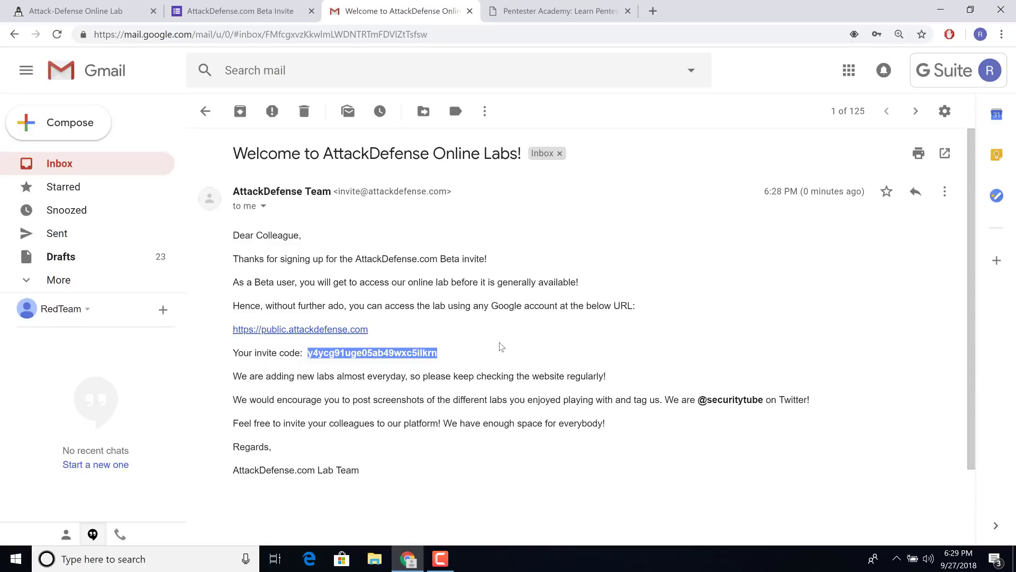
{"action": "double_click", "coordinate": [732, 399]}
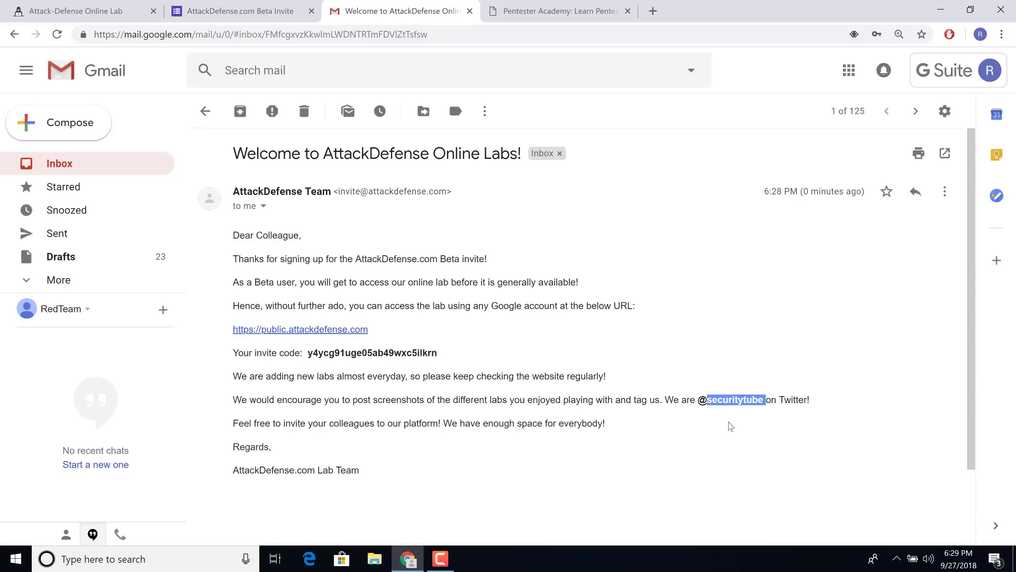
{"action": "mouse_move", "coordinate": [727, 413]}
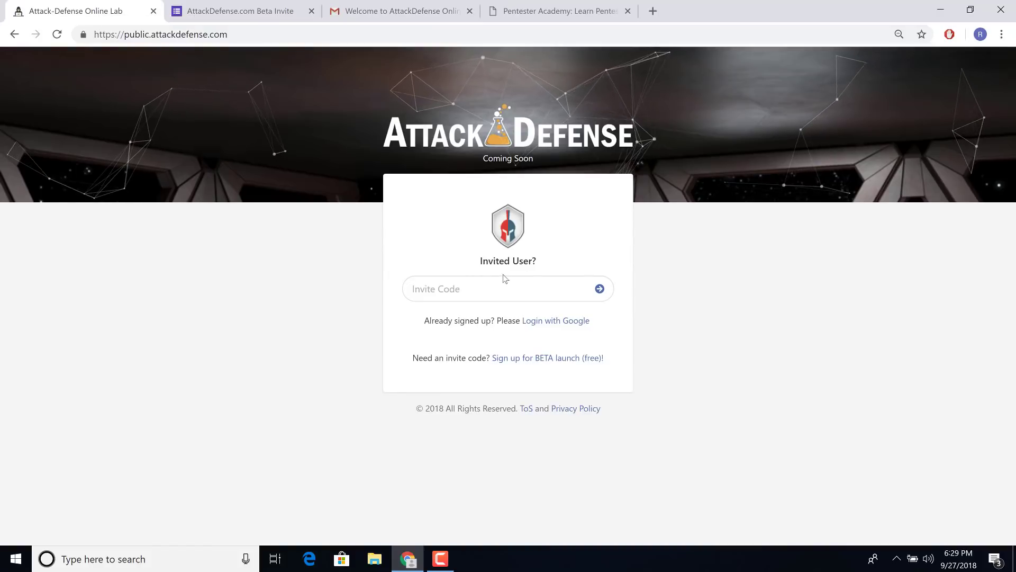
Enter and submit the copied invite code in the Invite Code box
{"action": "left_click", "coordinate": [507, 288]}
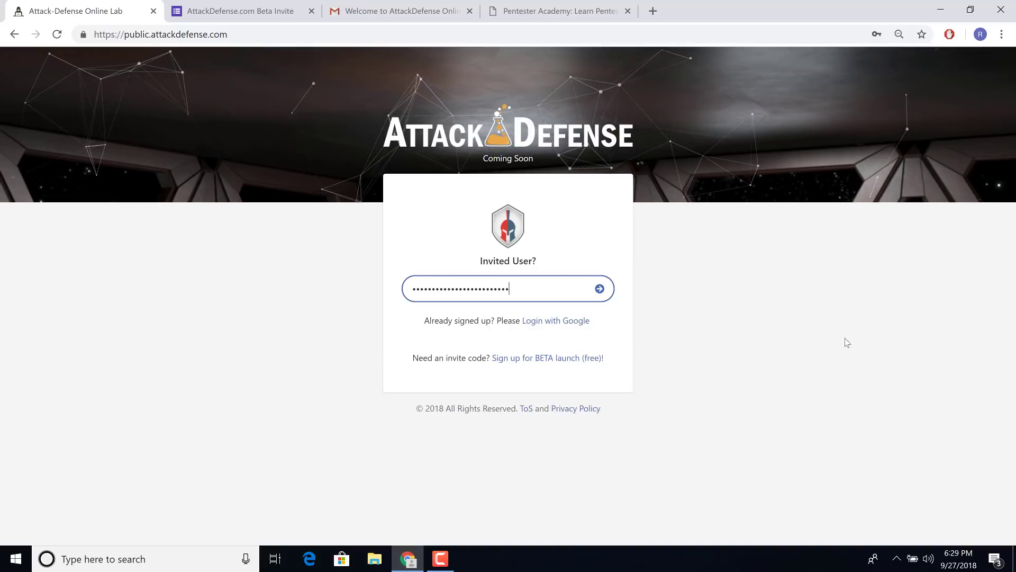
{"action": "mouse_move", "coordinate": [734, 326]}
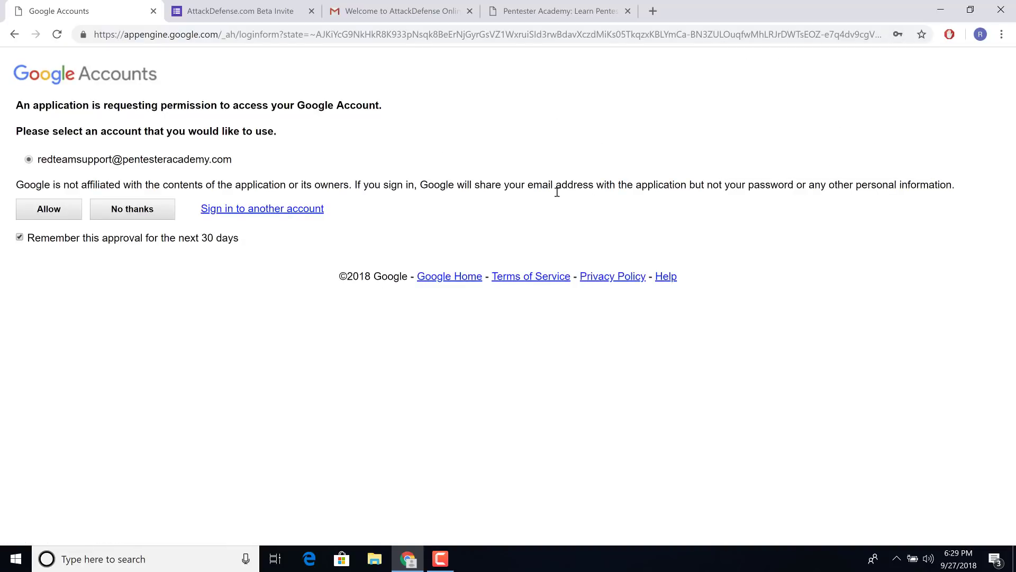
{"action": "mouse_move", "coordinate": [700, 161]}
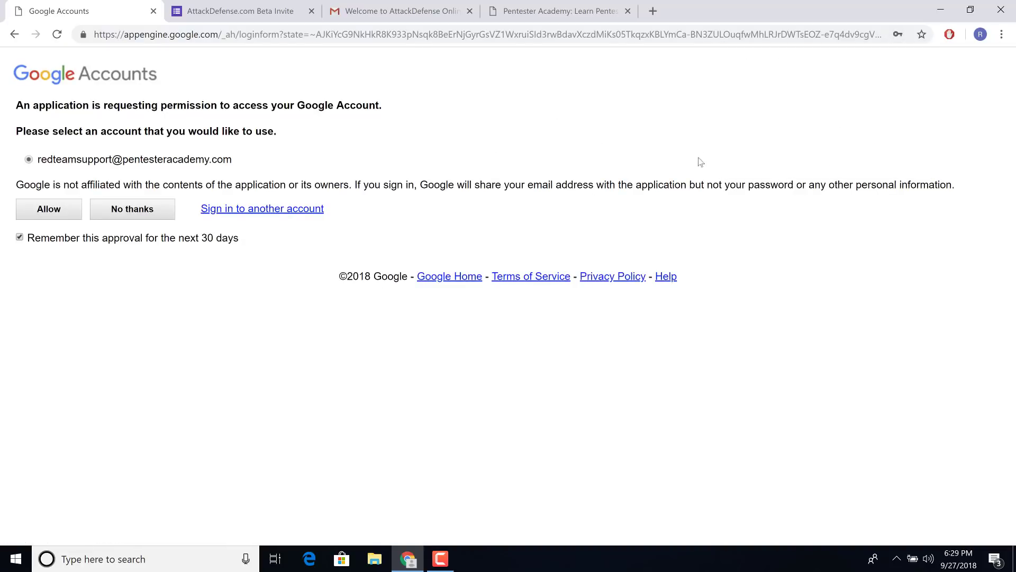
{"action": "mouse_move", "coordinate": [420, 185]}
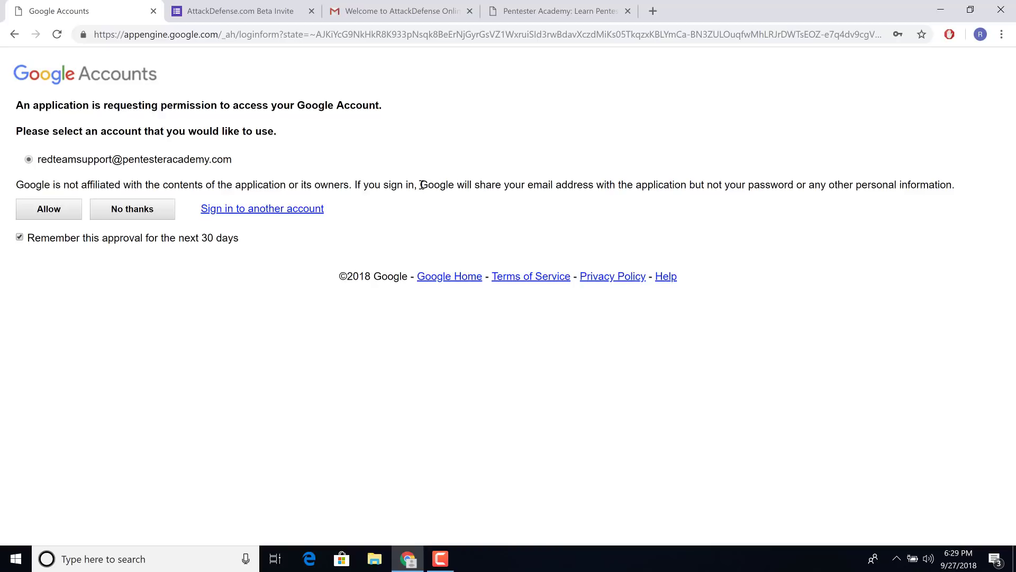
{"action": "left_click_drag", "start_coordinate": [420, 185], "coordinate": [947, 184]}
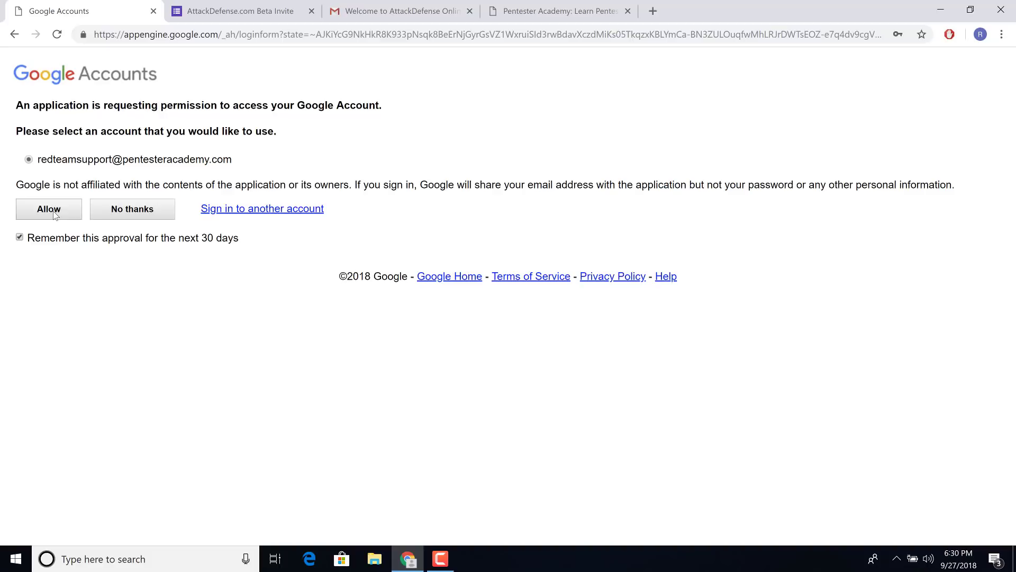
Allow AttackDefense access to the Google account
{"action": "left_click", "coordinate": [48, 208]}
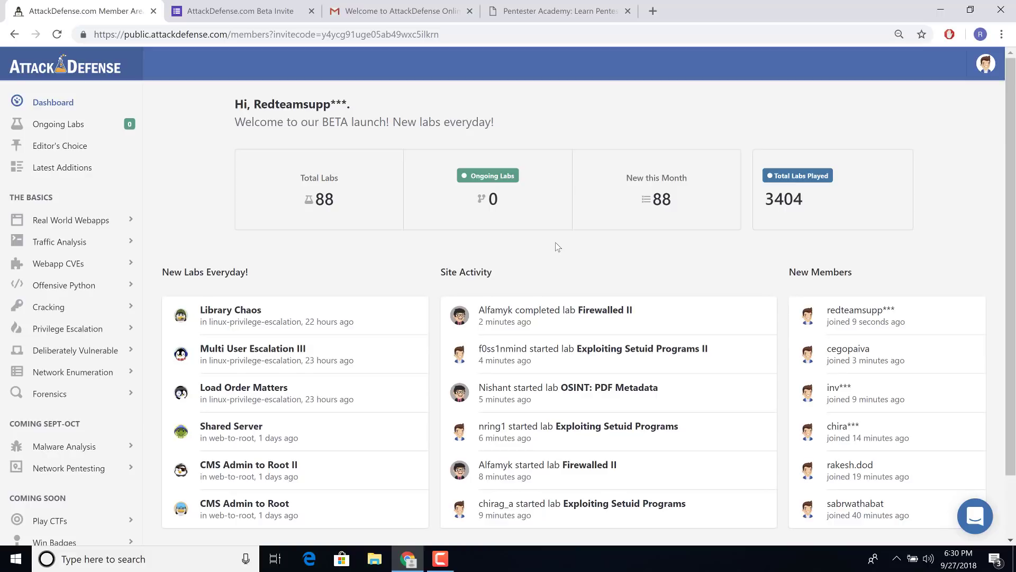
{"action": "mouse_move", "coordinate": [19, 221]}
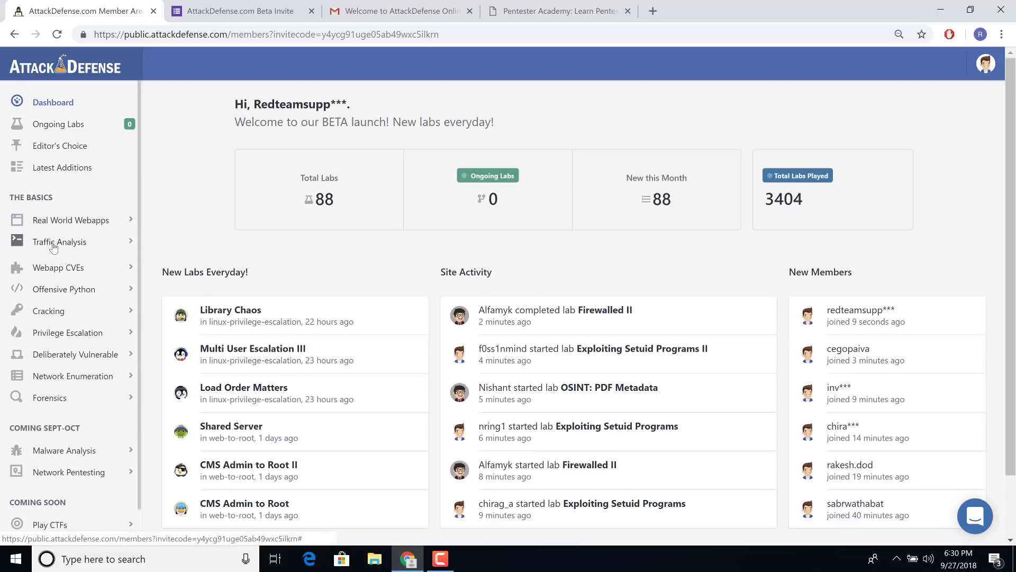
Start the Getting Started: Tshark lab from the Traffic Analysis Tshark Fu listing
{"action": "left_click", "coordinate": [58, 241]}
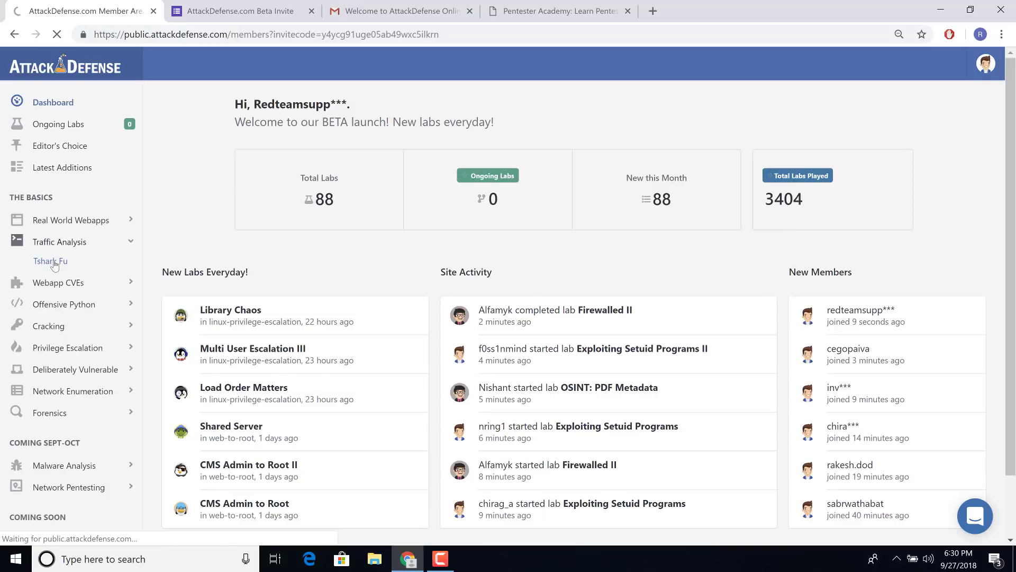
{"action": "left_click", "coordinate": [50, 260]}
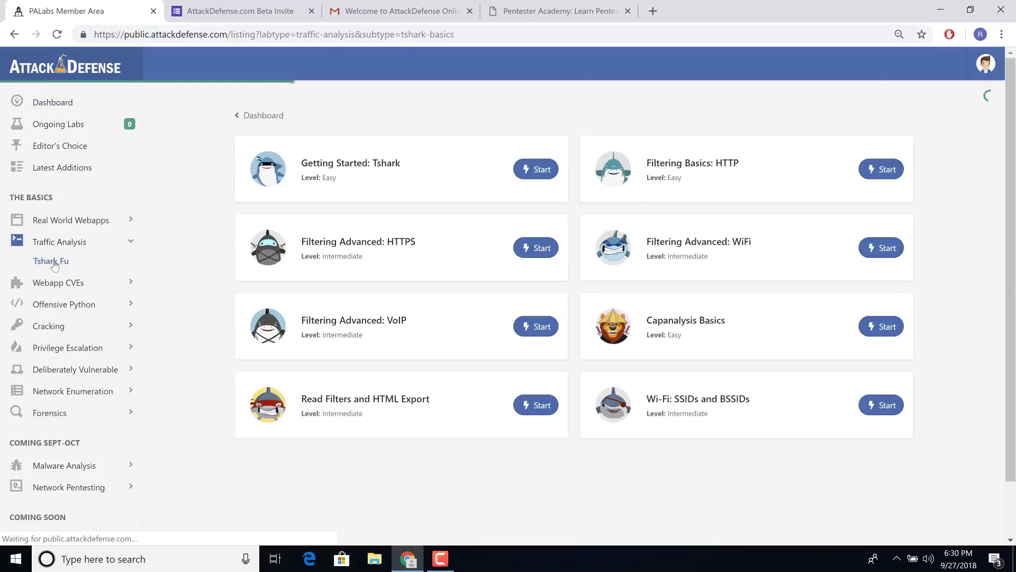
{"action": "left_click", "coordinate": [535, 170]}
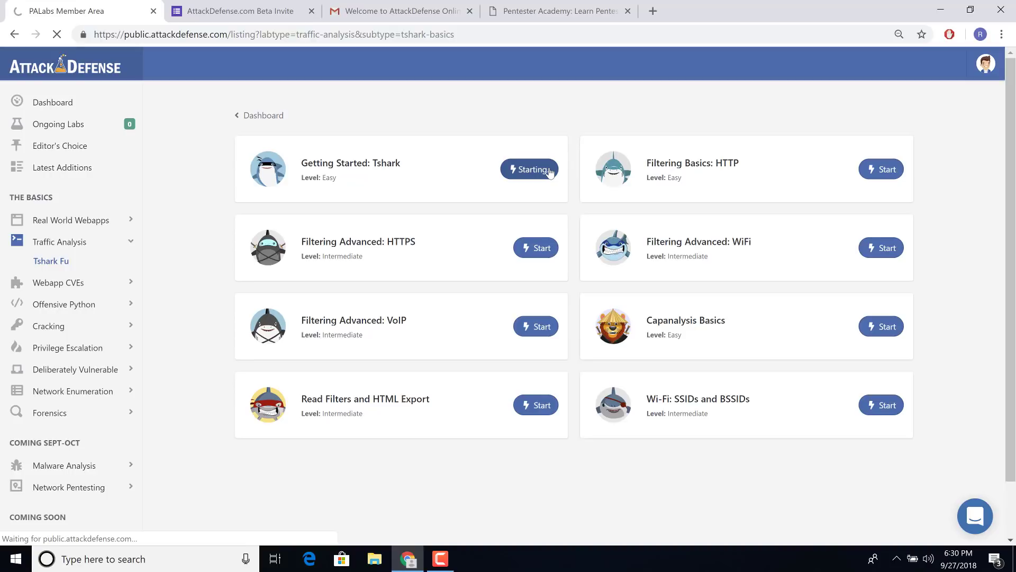
{"action": "left_click", "coordinate": [528, 170]}
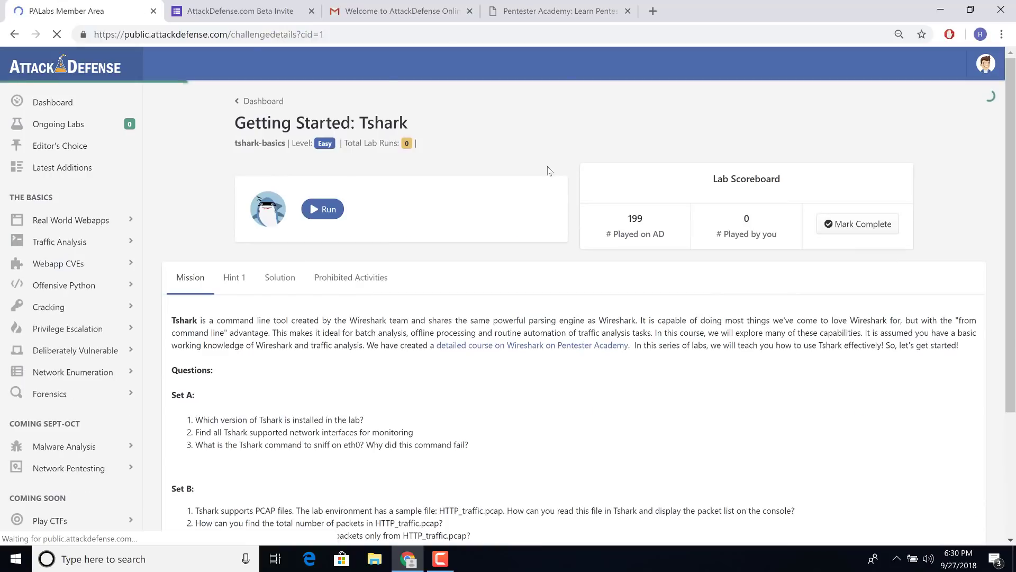
{"action": "scroll", "scroll_direction": "down", "scroll_amount": 3}
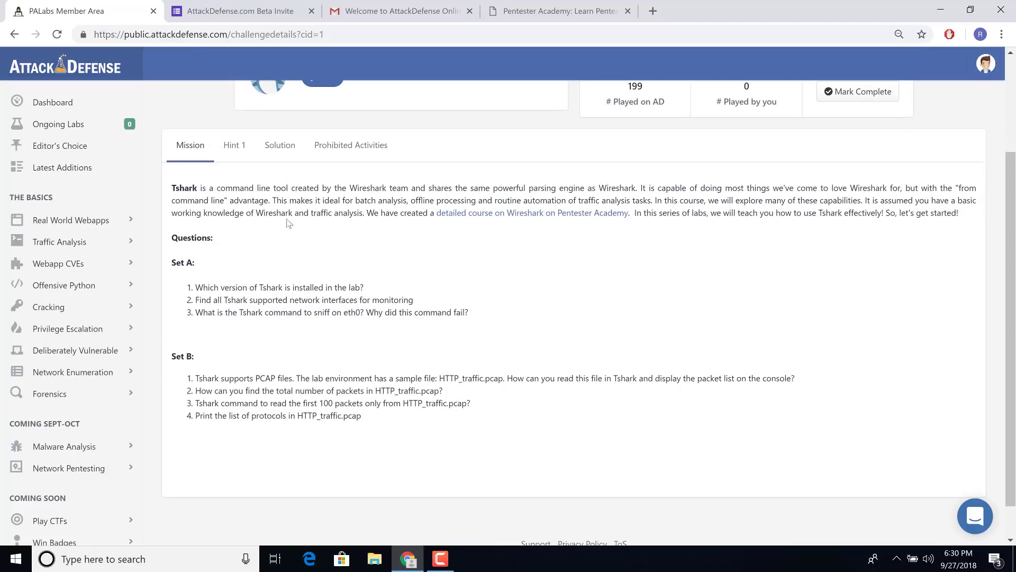
{"action": "scroll", "scroll_direction": "up", "scroll_amount": 3}
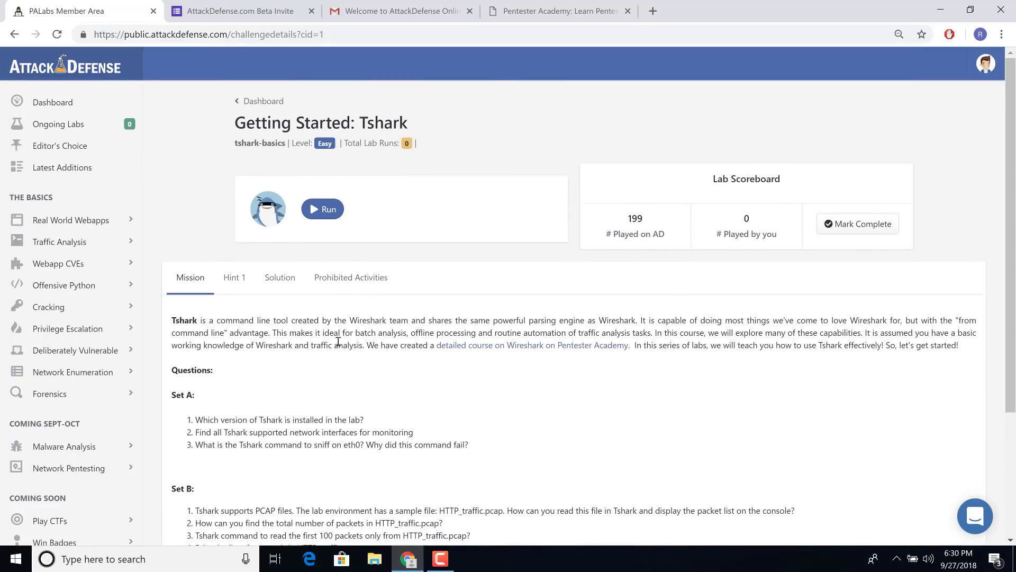
{"action": "mouse_move", "coordinate": [348, 207]}
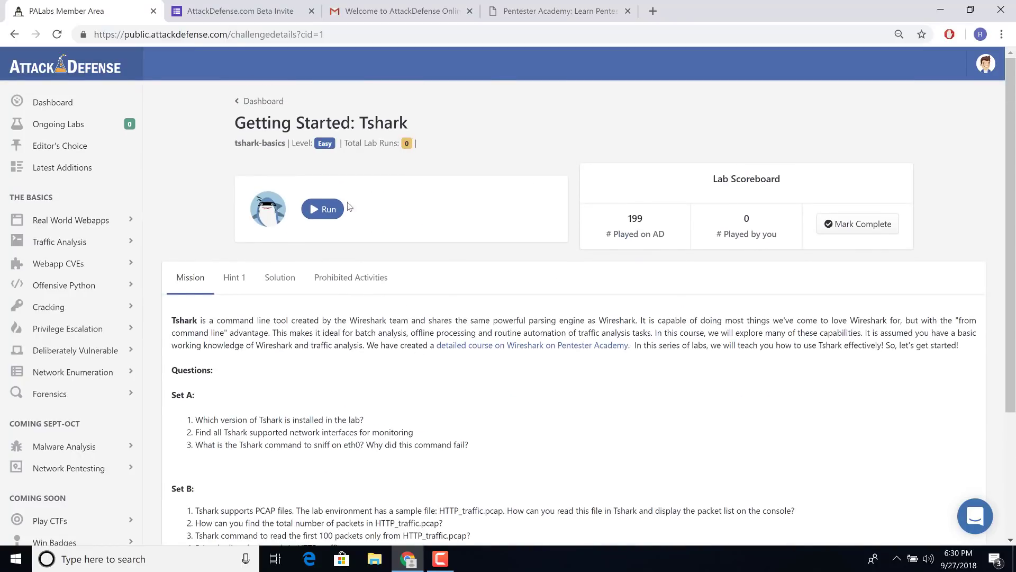
{"action": "left_click", "coordinate": [322, 208]}
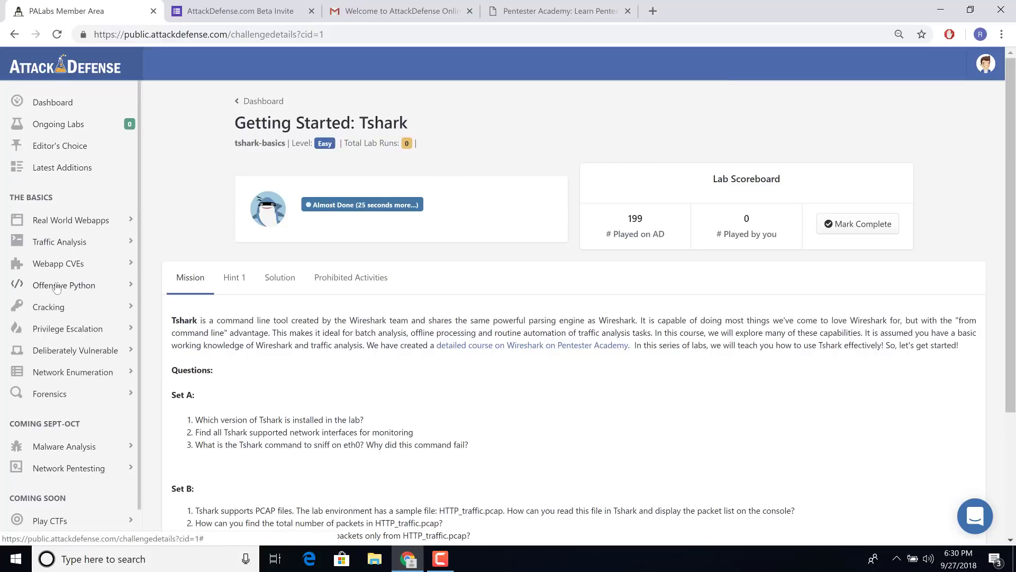
Browse the Wi-Fi forensics lab listings under Forensics
{"action": "left_click", "coordinate": [49, 393]}
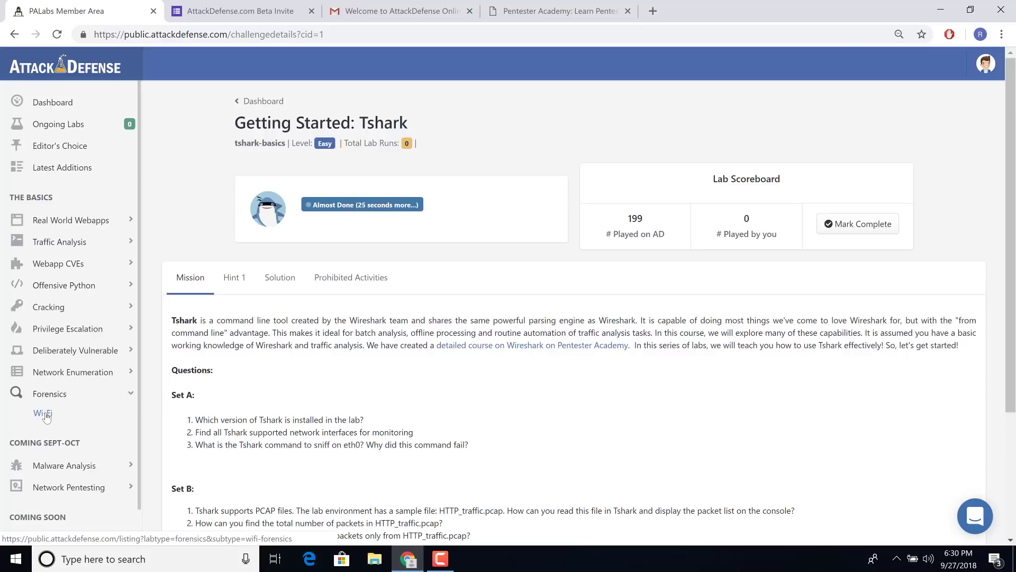
{"action": "left_click", "coordinate": [42, 416]}
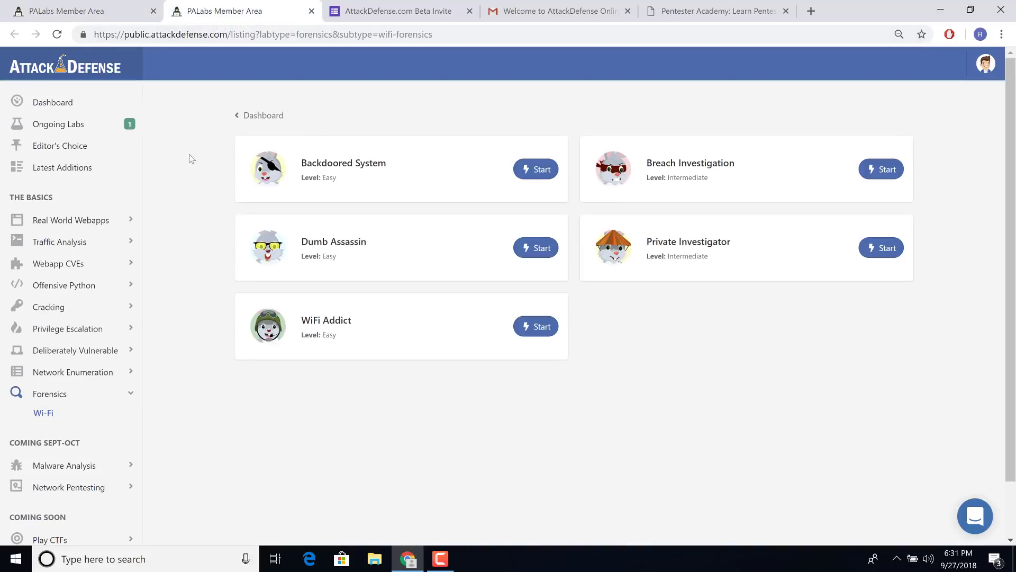
{"action": "left_click", "coordinate": [535, 168]}
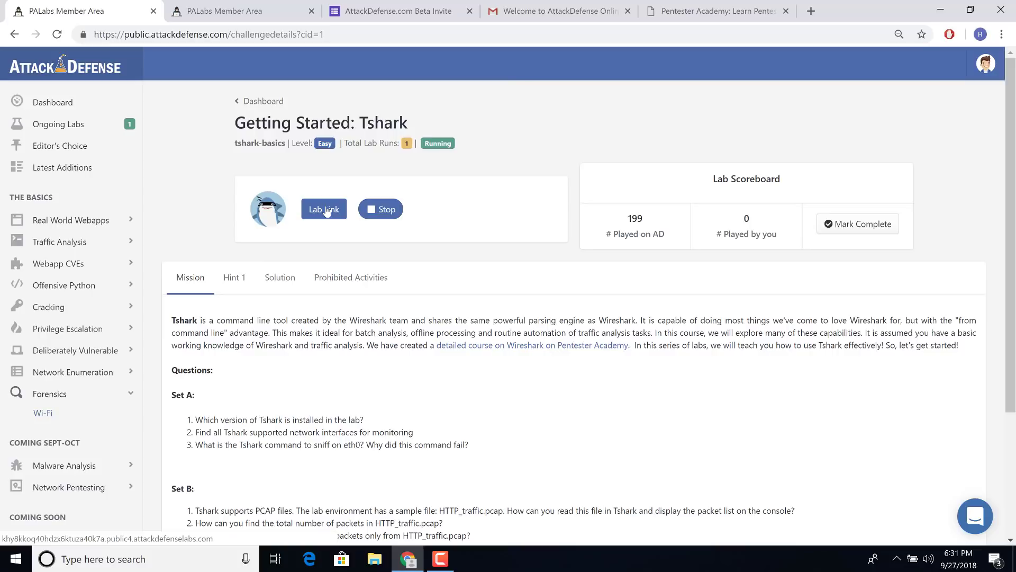
In the lab terminal, run ls, then tshark -r HTTP_traffic.pcap, and scroll the packets
{"action": "left_click", "coordinate": [323, 209]}
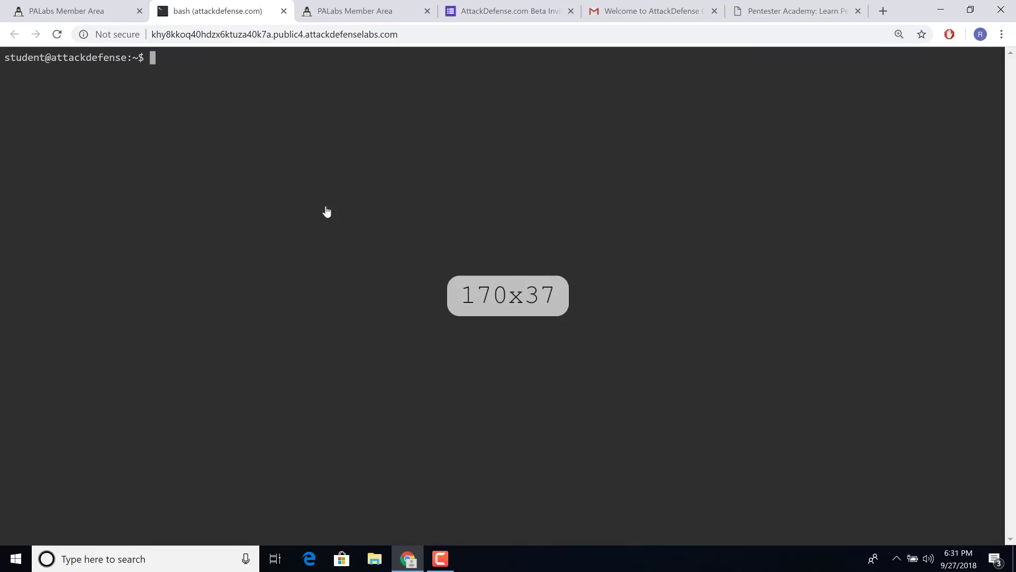
{"action": "type", "text": "ls"}
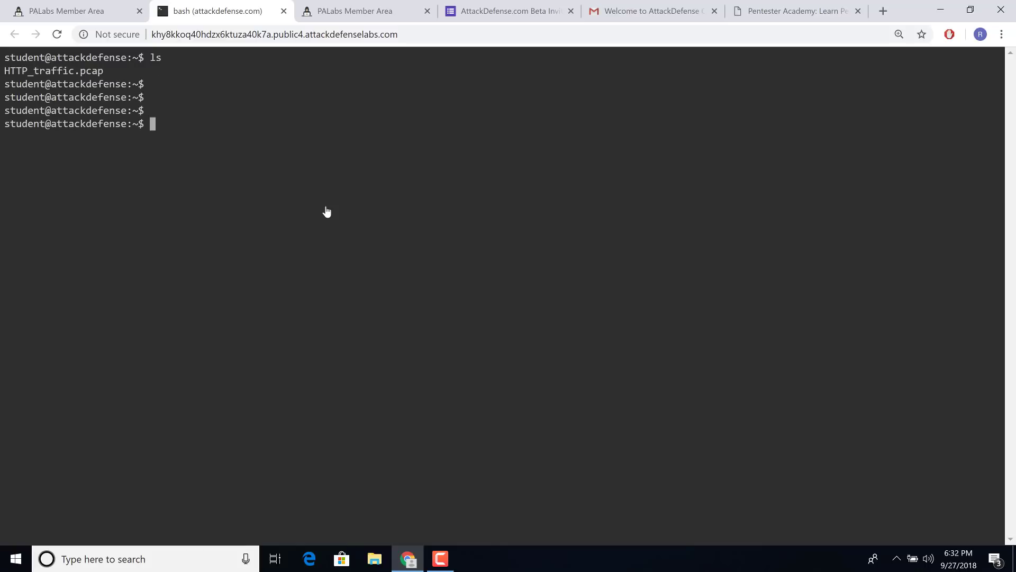
{"action": "type", "text": "tshark"}
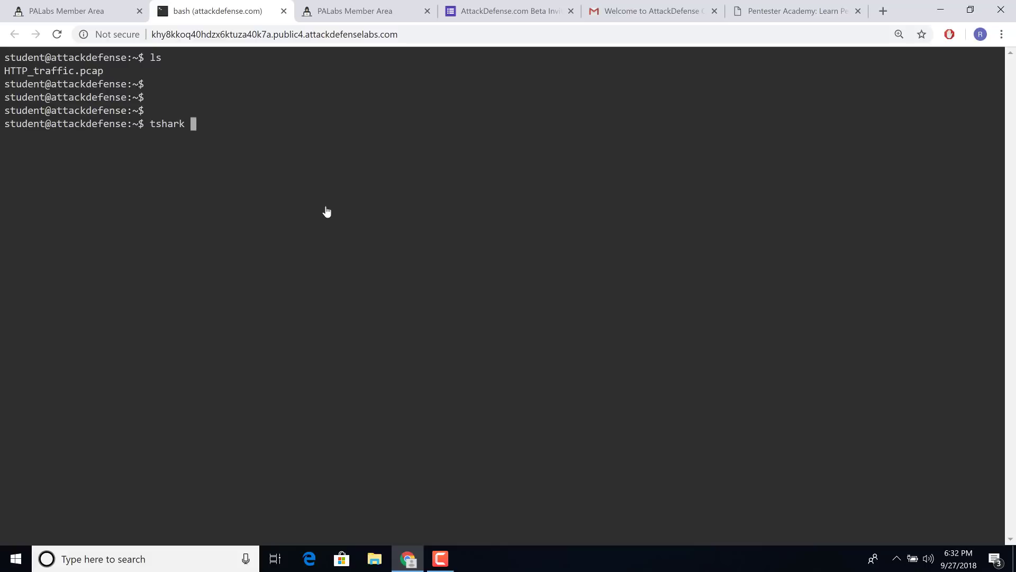
{"action": "left_click", "coordinate": [64, 11]}
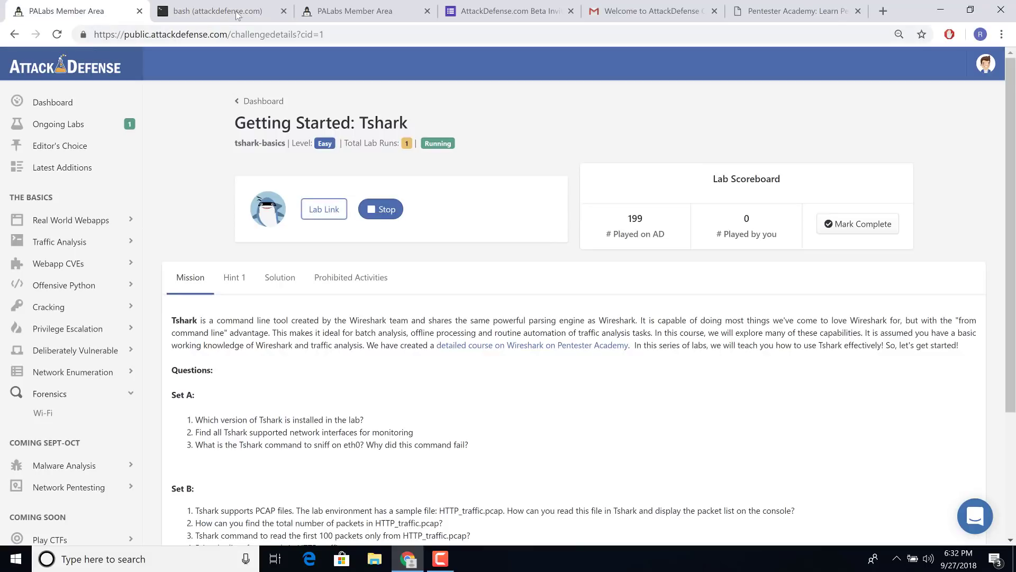
{"action": "left_click", "coordinate": [217, 11]}
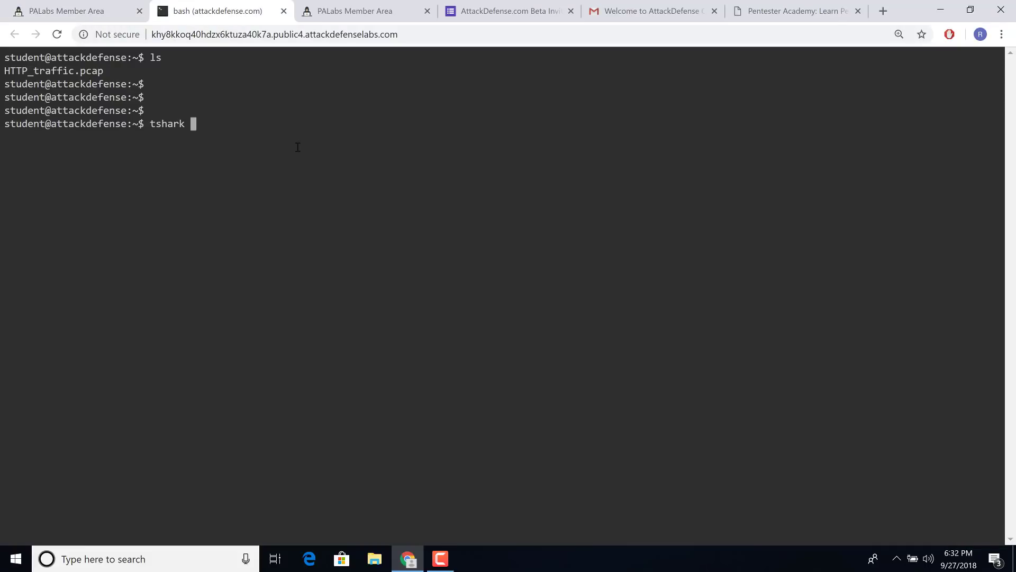
{"action": "type", "text": "-r"}
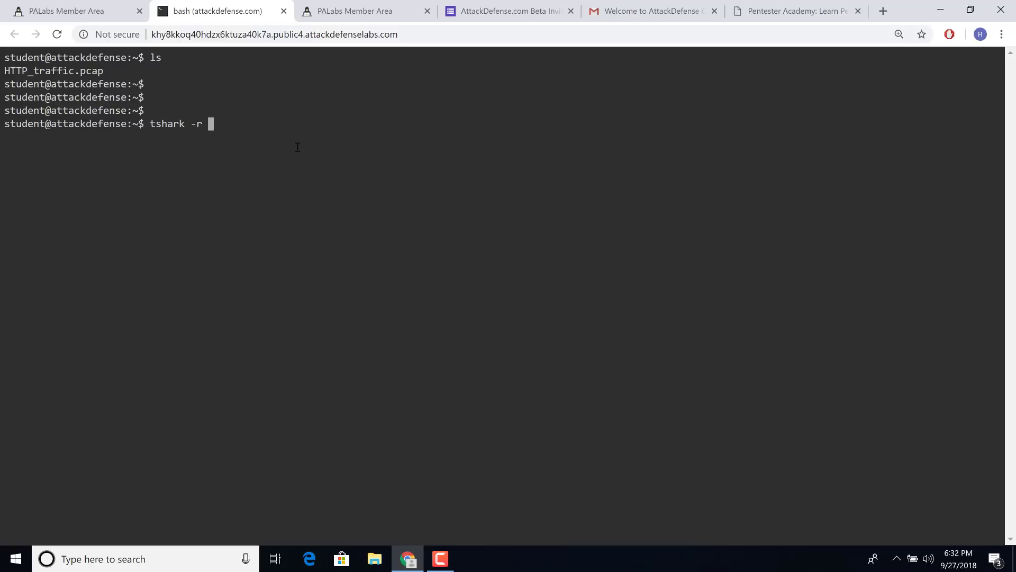
{"action": "type", "text": "HTTP_traffic.pcap"}
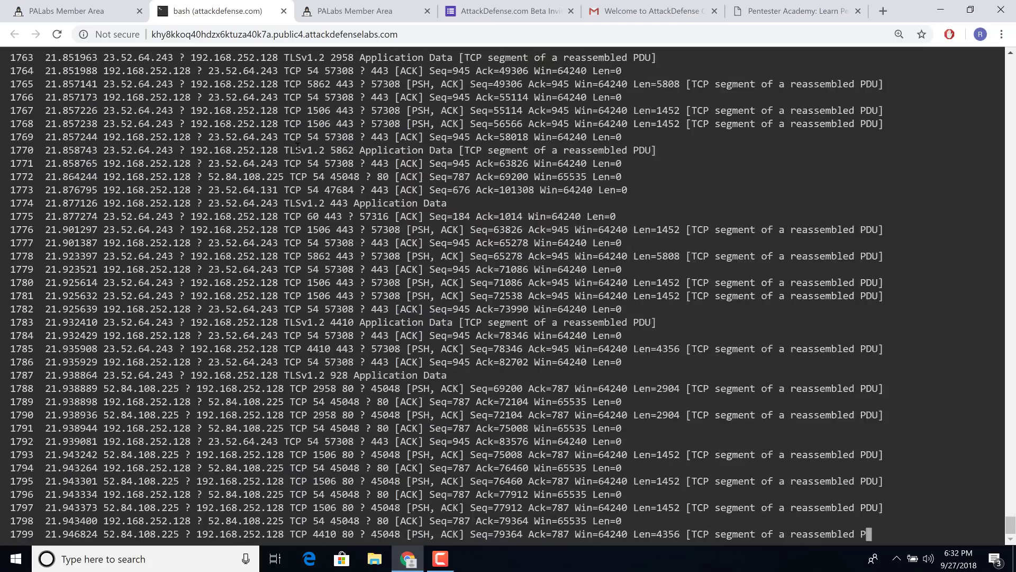
{"action": "scroll", "scroll_direction": "down", "scroll_amount": 3}
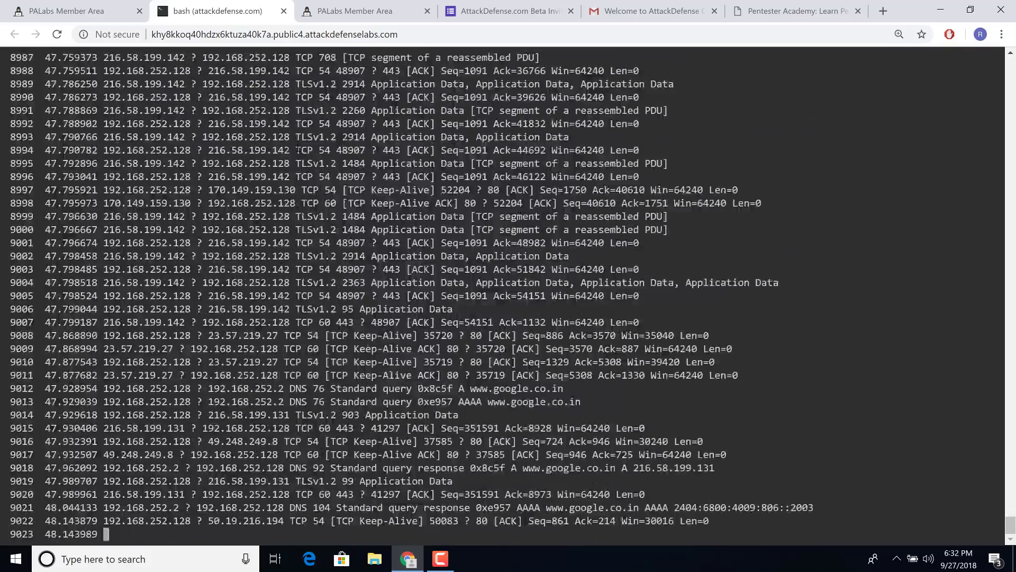
{"action": "scroll", "scroll_direction": "down", "scroll_amount": 3}
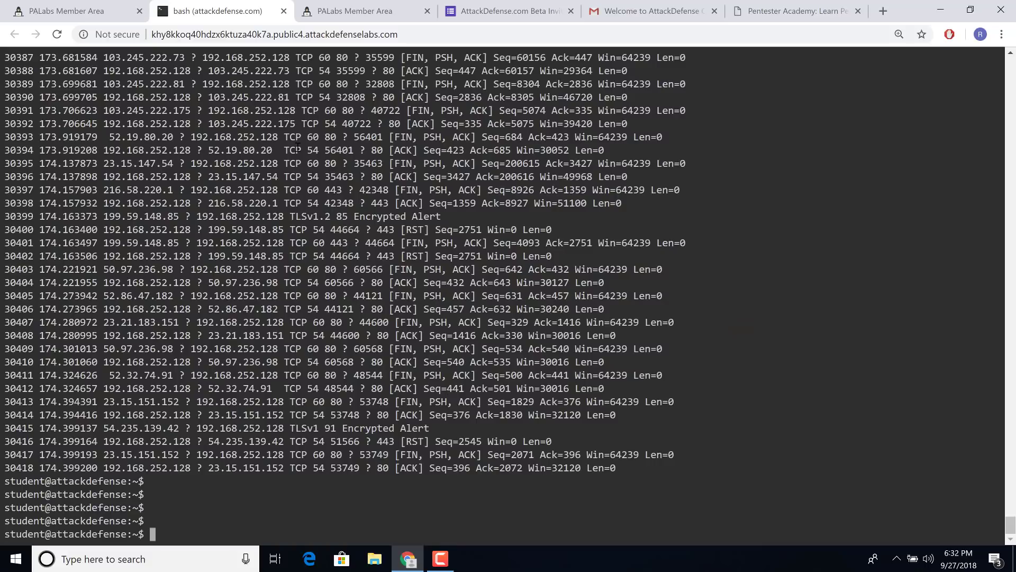
Run the Backdoored System lab from its page
{"action": "left_click", "coordinate": [353, 12]}
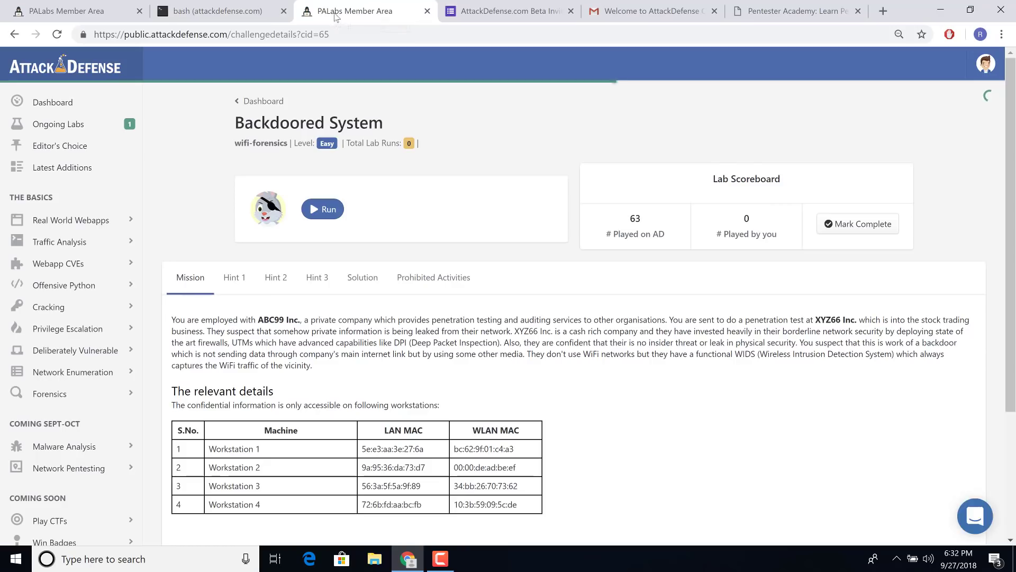
{"action": "mouse_move", "coordinate": [449, 139]}
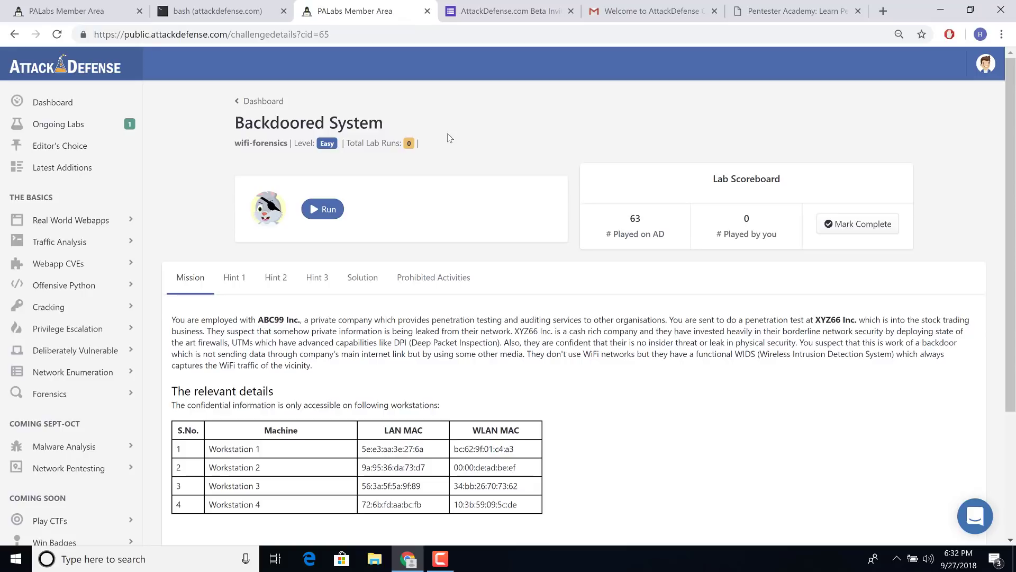
{"action": "mouse_move", "coordinate": [440, 251]}
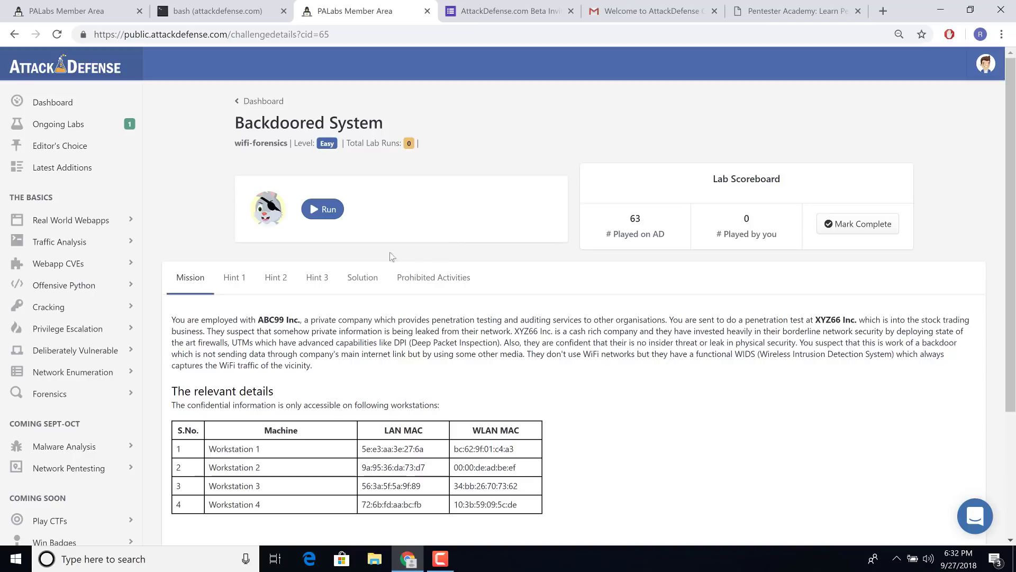
{"action": "left_click", "coordinate": [323, 209]}
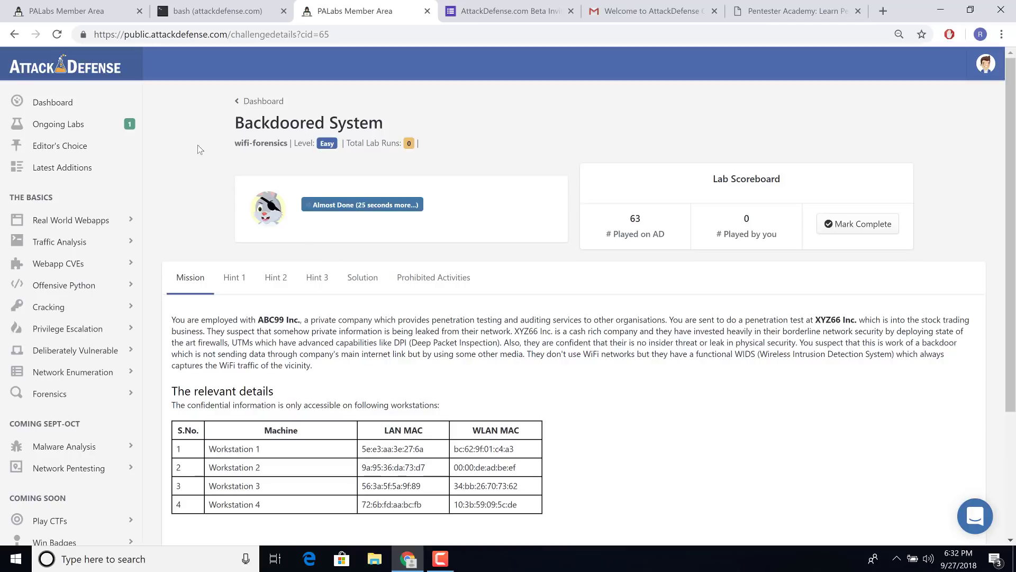
{"action": "mouse_move", "coordinate": [75, 11]}
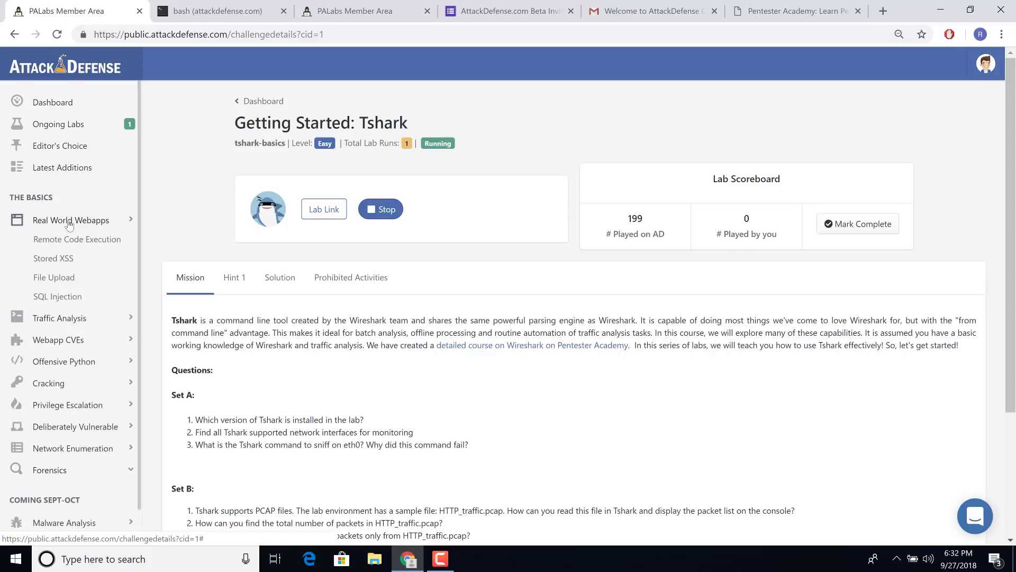
{"action": "mouse_move", "coordinate": [53, 258]}
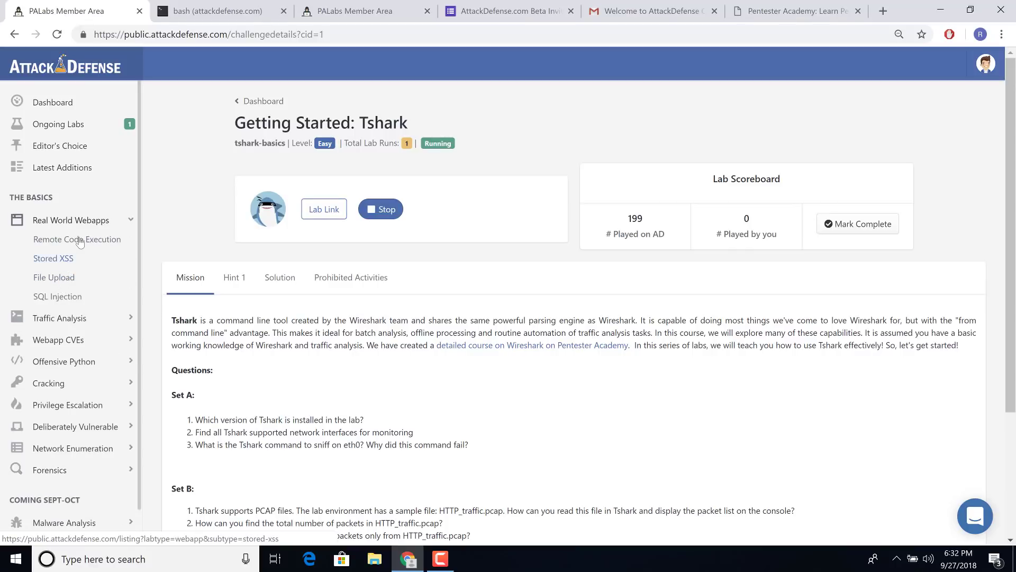
List the Remote Code Execution webapp labs, then return to the Backdoored System lab
{"action": "left_click", "coordinate": [76, 239]}
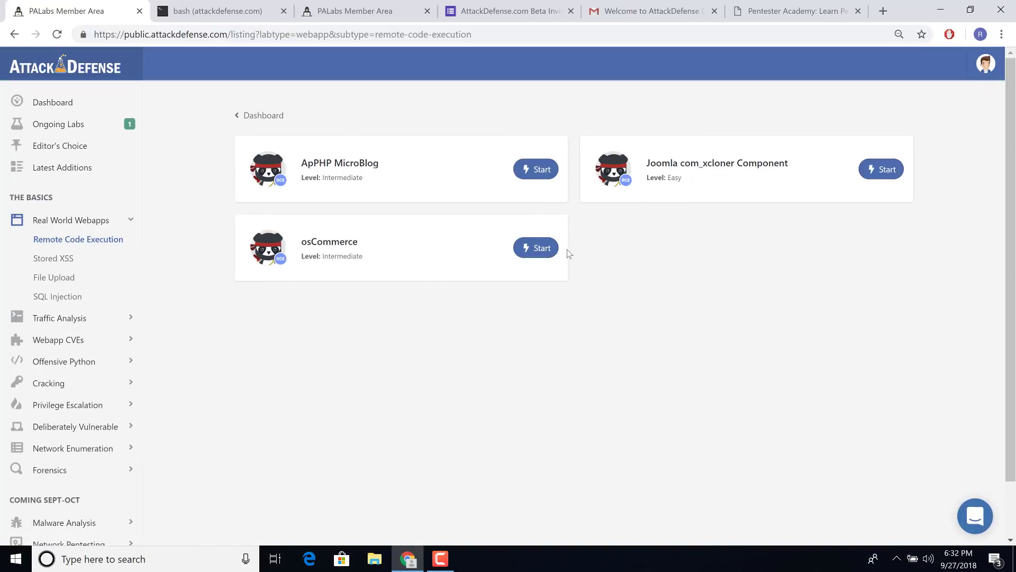
{"action": "left_click", "coordinate": [535, 248]}
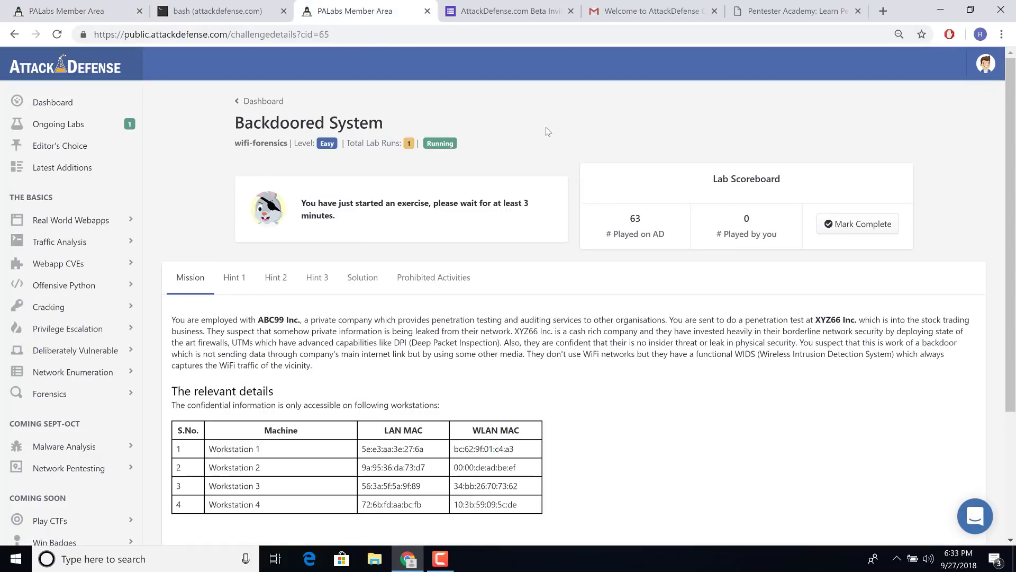
{"action": "mouse_move", "coordinate": [692, 308]}
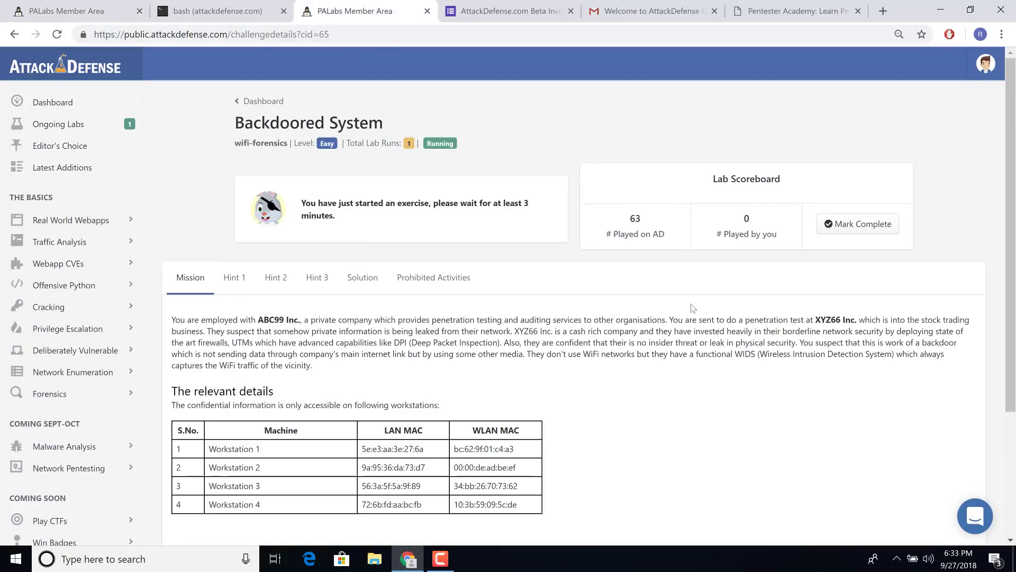
{"action": "mouse_move", "coordinate": [456, 543]}
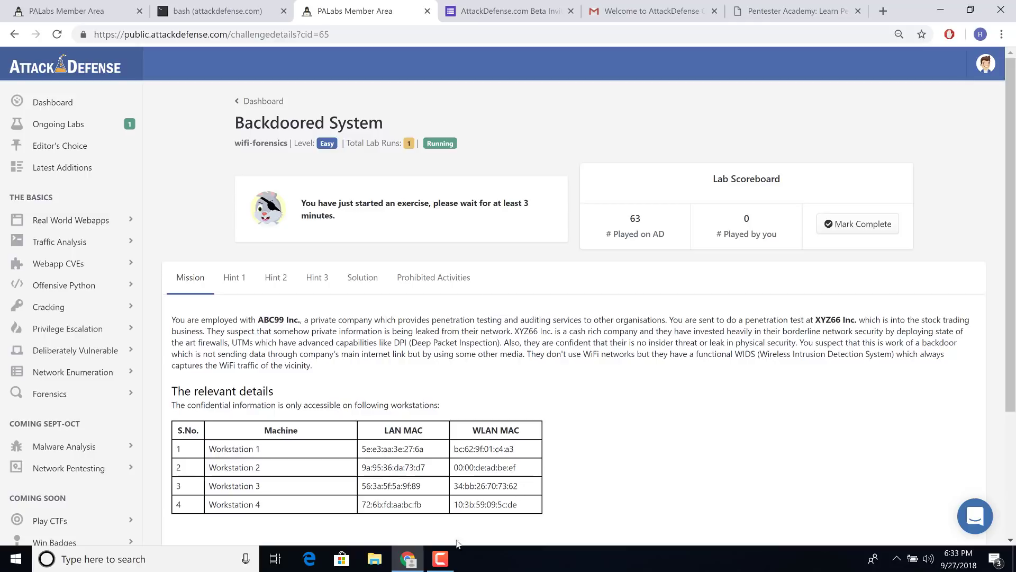
Wait for the Backdoored System lab to finish starting while viewing its mission details
{"action": "left_click", "coordinate": [440, 558]}
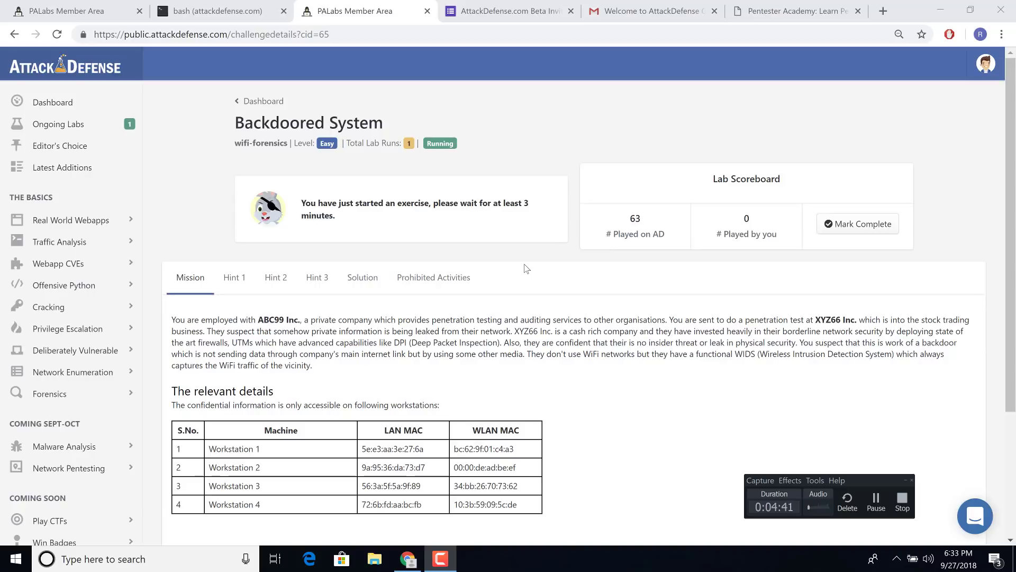
{"action": "mouse_move", "coordinate": [793, 389]}
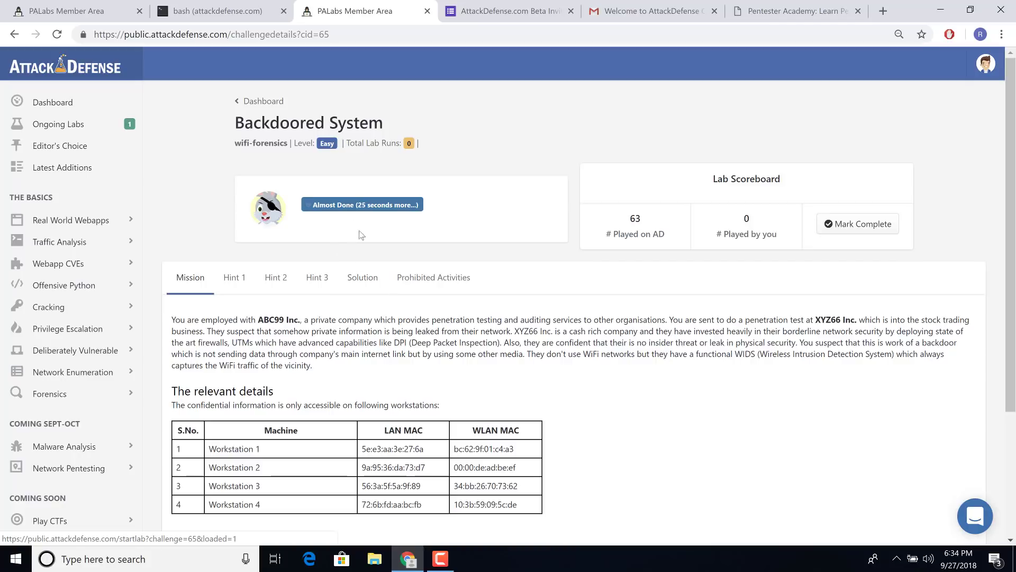
{"action": "mouse_move", "coordinate": [376, 252]}
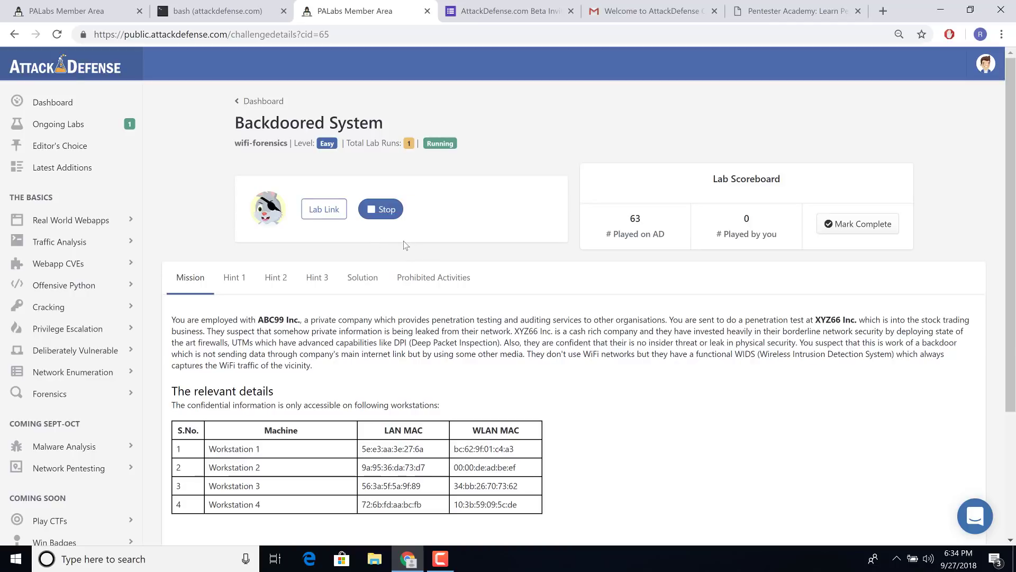
Open the Backdoored System lab desktop with Backdoored-system.pcap loaded in Wireshark
{"action": "left_click", "coordinate": [323, 208]}
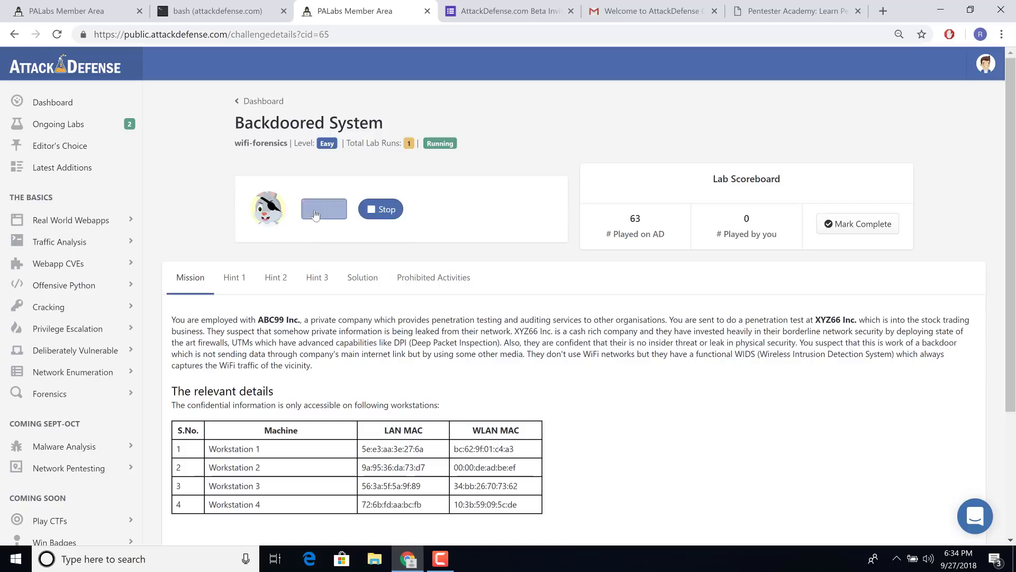
{"action": "left_click", "coordinate": [324, 209]}
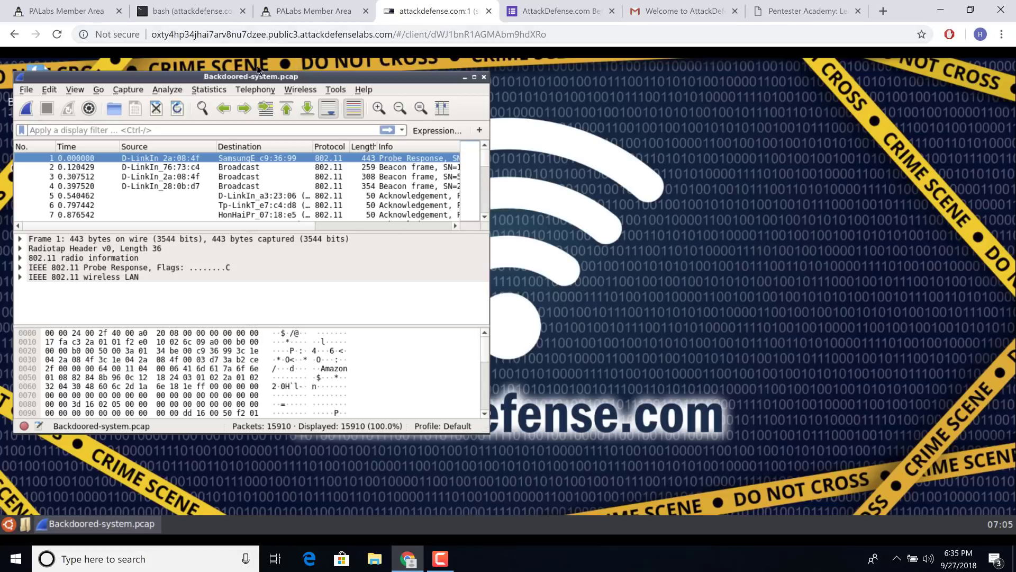
{"action": "mouse_move", "coordinate": [379, 78]}
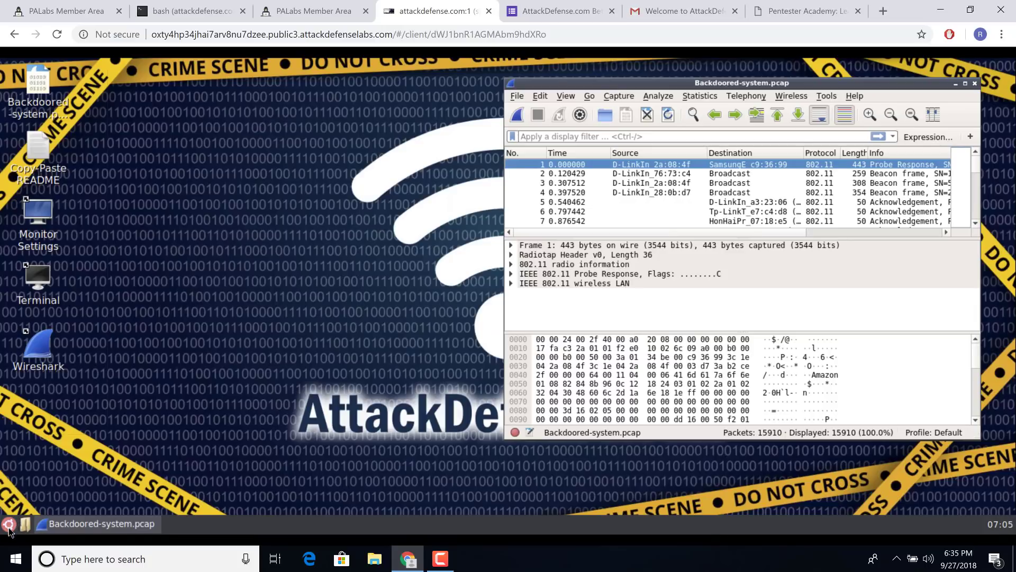
Expand the IEEE 802.11 header and its Frame Control Field in packet details
{"action": "left_click", "coordinate": [9, 522]}
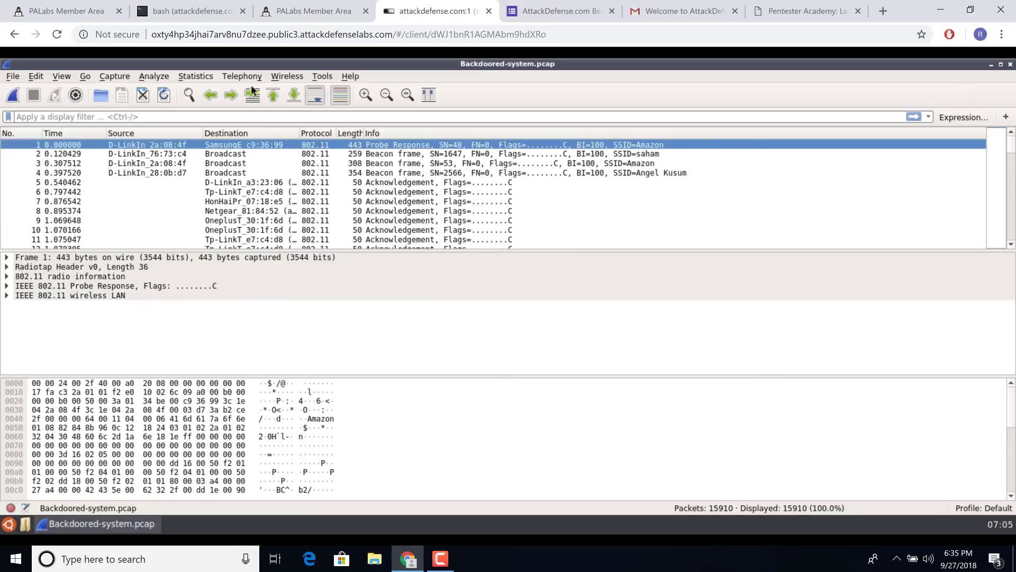
{"action": "left_click", "coordinate": [195, 76]}
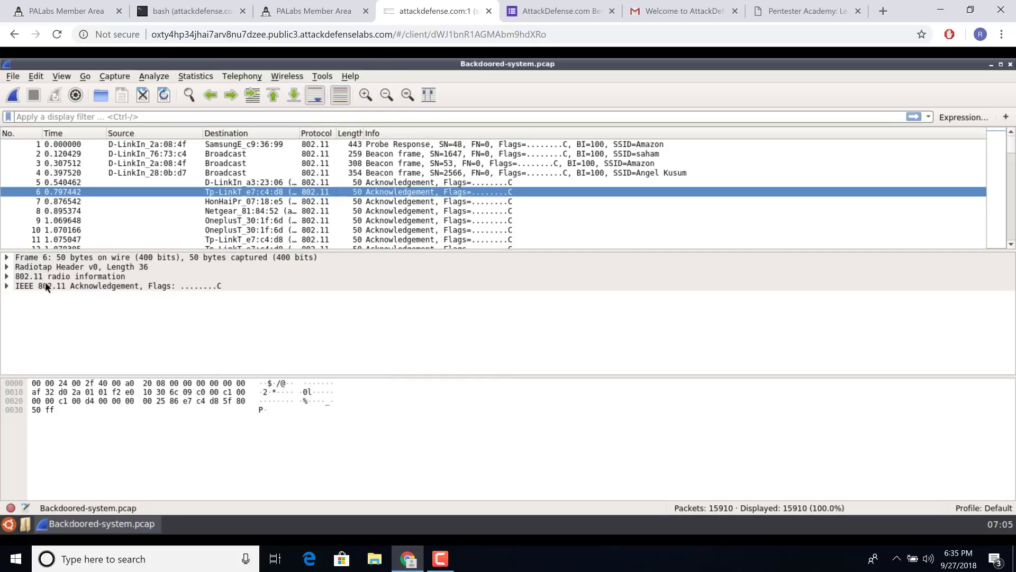
{"action": "left_click", "coordinate": [6, 286]}
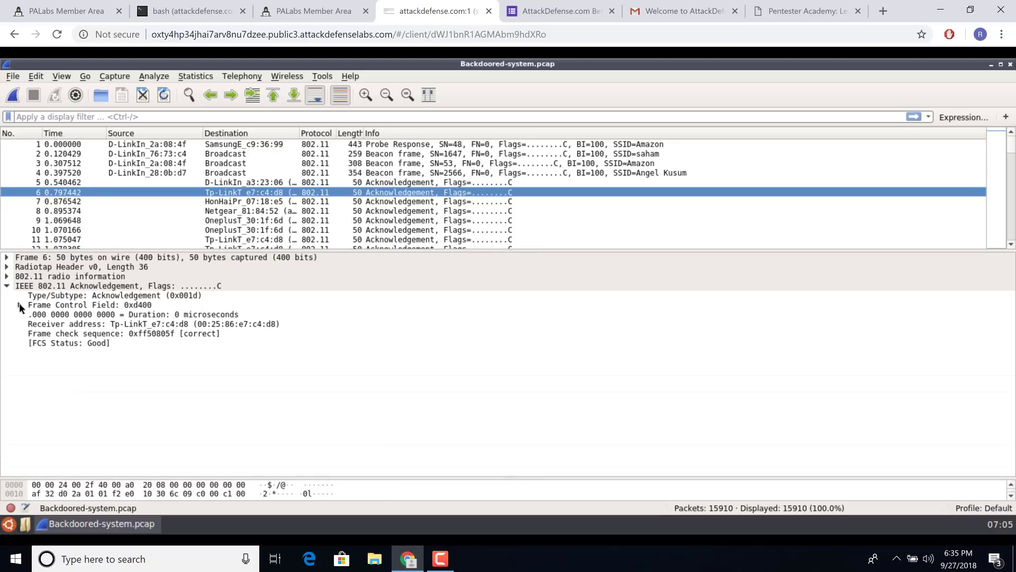
{"action": "left_click", "coordinate": [20, 305]}
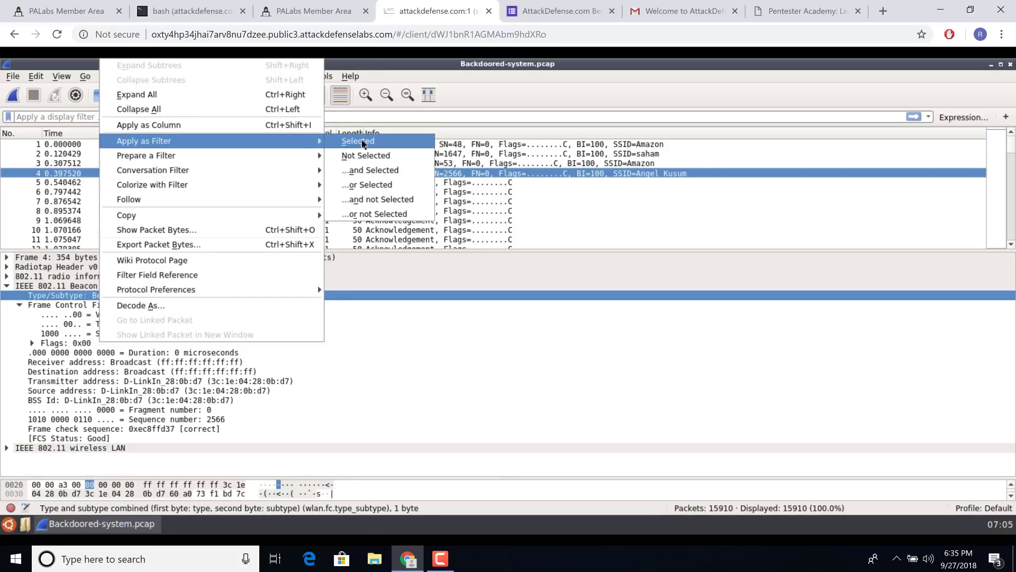
Apply wlan.fc.type_subtype == 0x0008 as a filter, leaving 2574 of 15910 packets
{"action": "left_click", "coordinate": [357, 141]}
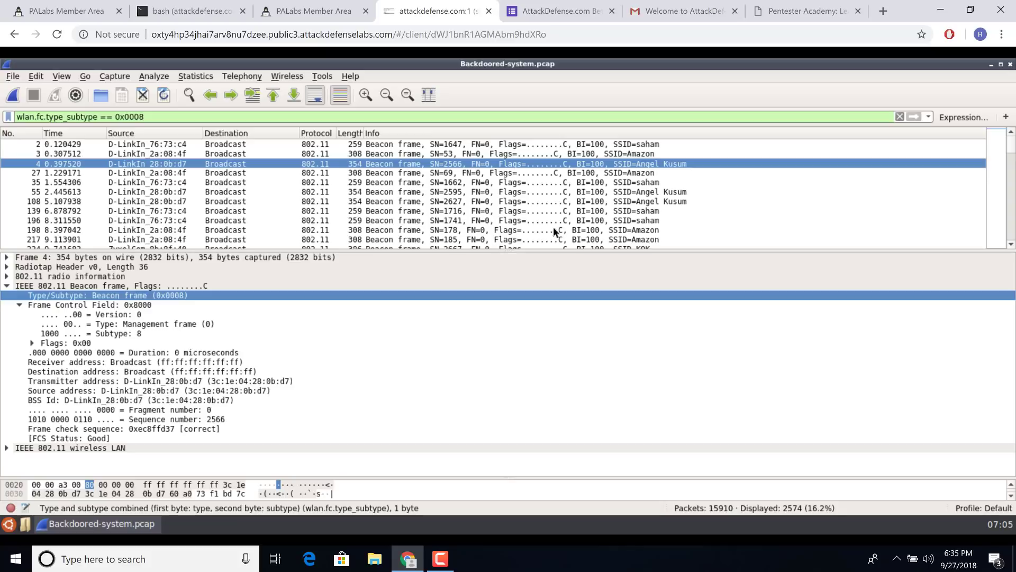
{"action": "mouse_move", "coordinate": [564, 194]}
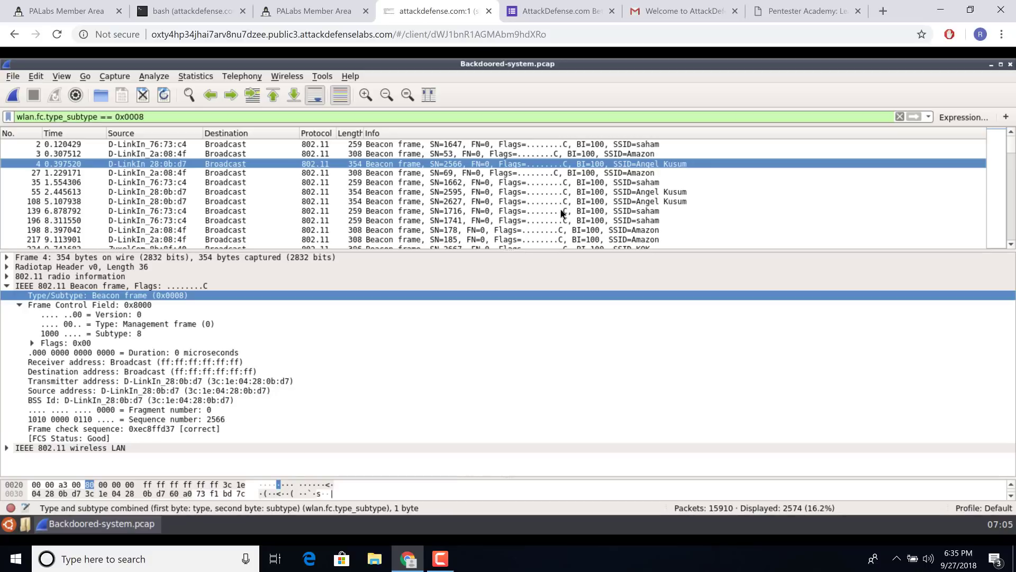
{"action": "mouse_move", "coordinate": [541, 210]}
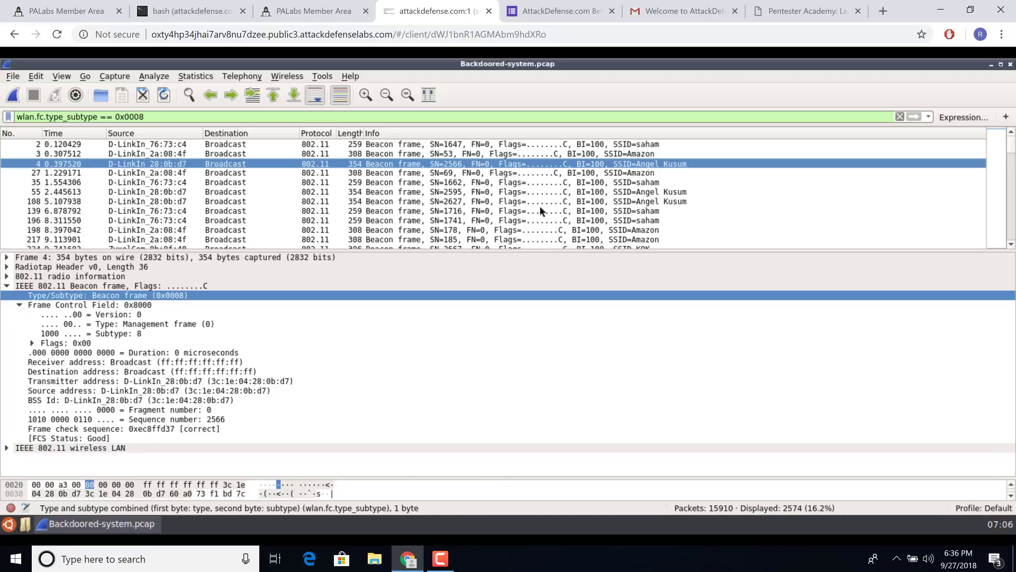
{"action": "mouse_move", "coordinate": [64, 11]}
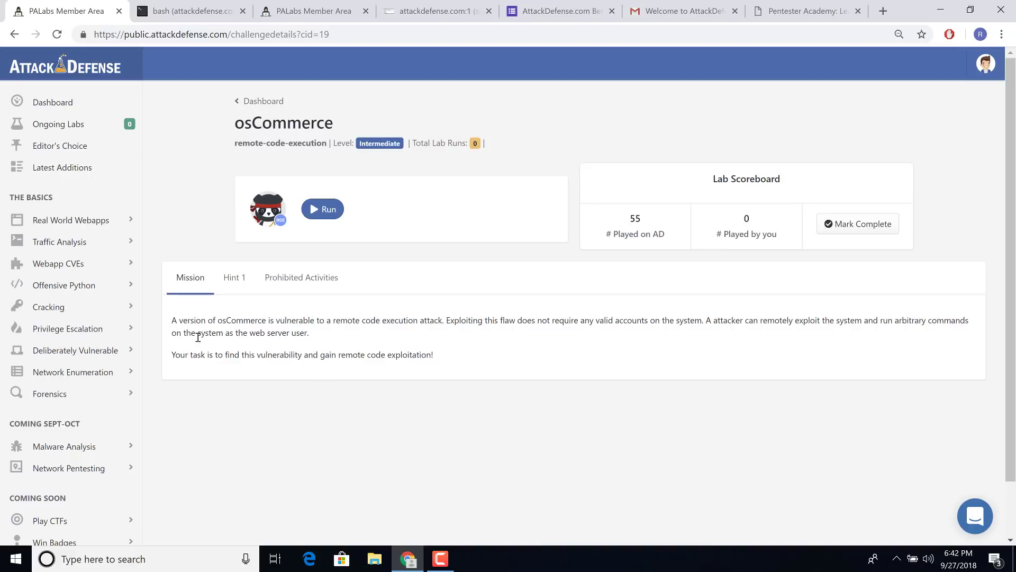
{"action": "mouse_move", "coordinate": [490, 421]}
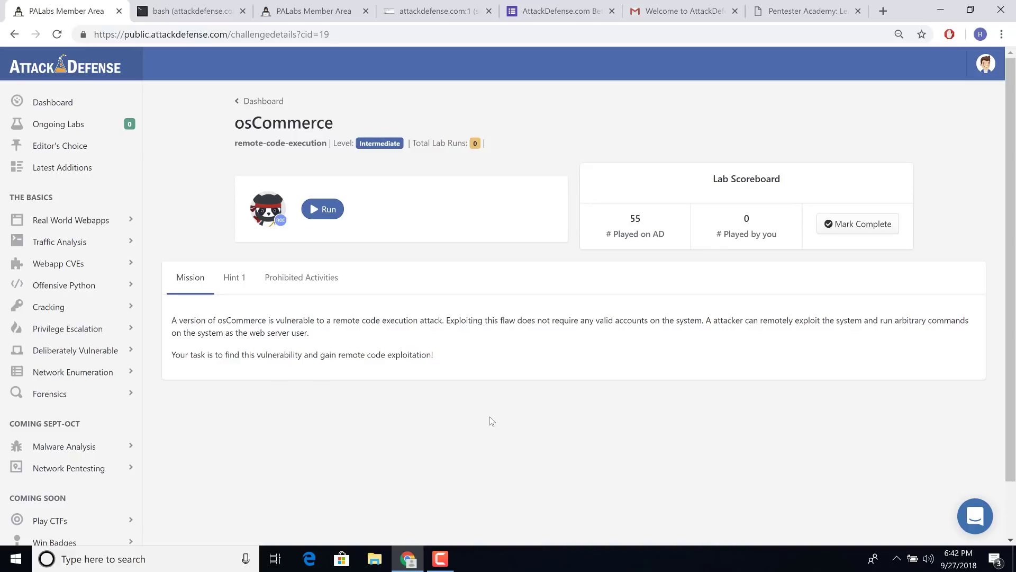
{"action": "mouse_move", "coordinate": [385, 287]}
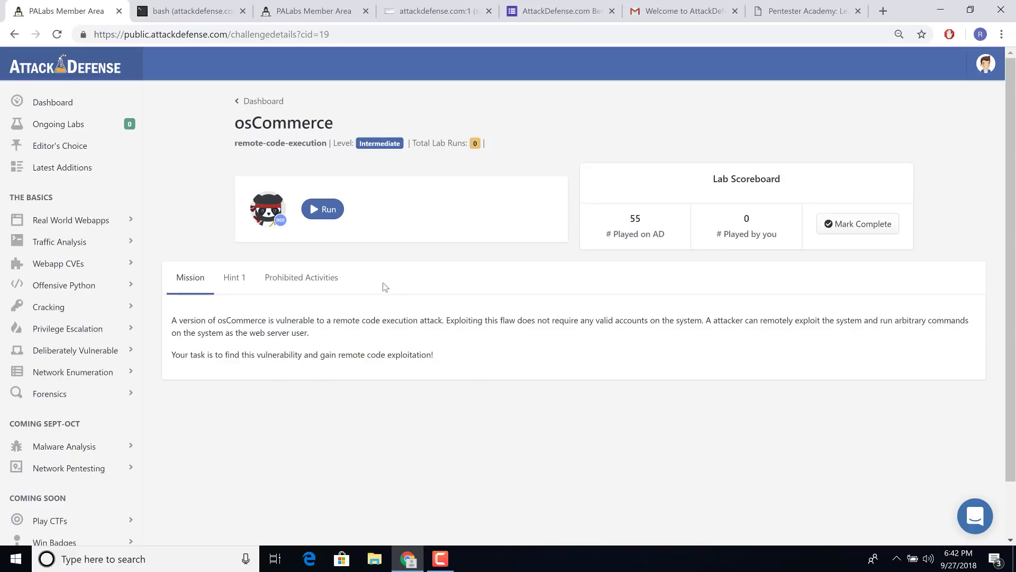
Launch the osCommerce remote code execution lab and wait for it to start
{"action": "left_click", "coordinate": [323, 208]}
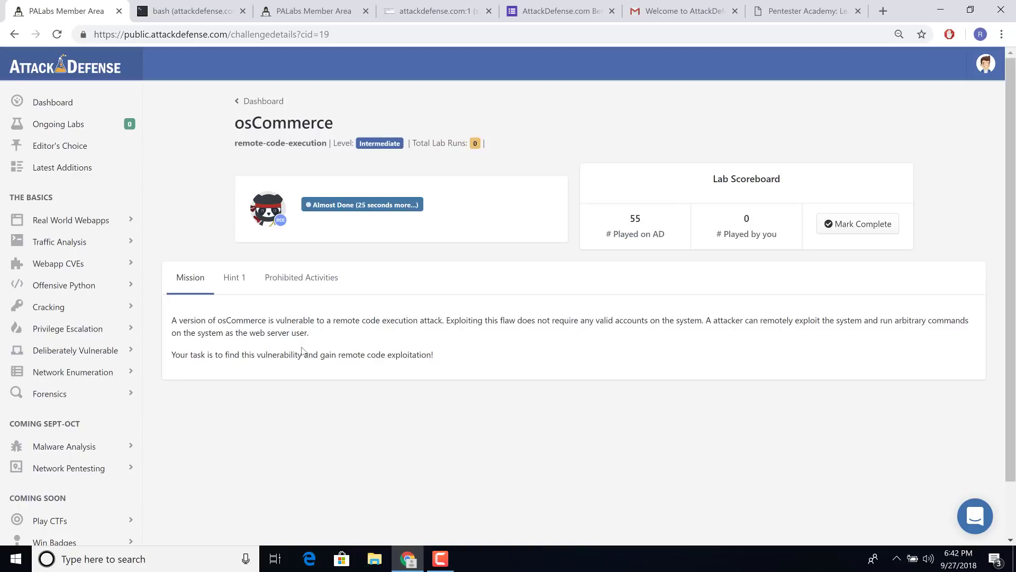
{"action": "scroll", "scroll_direction": "down", "scroll_amount": 3}
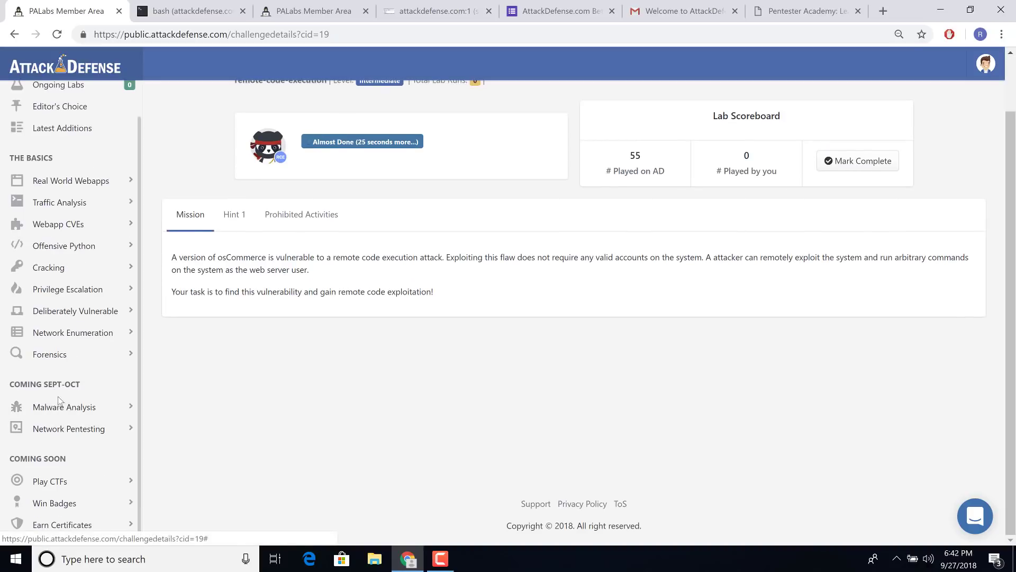
{"action": "mouse_move", "coordinate": [53, 506]}
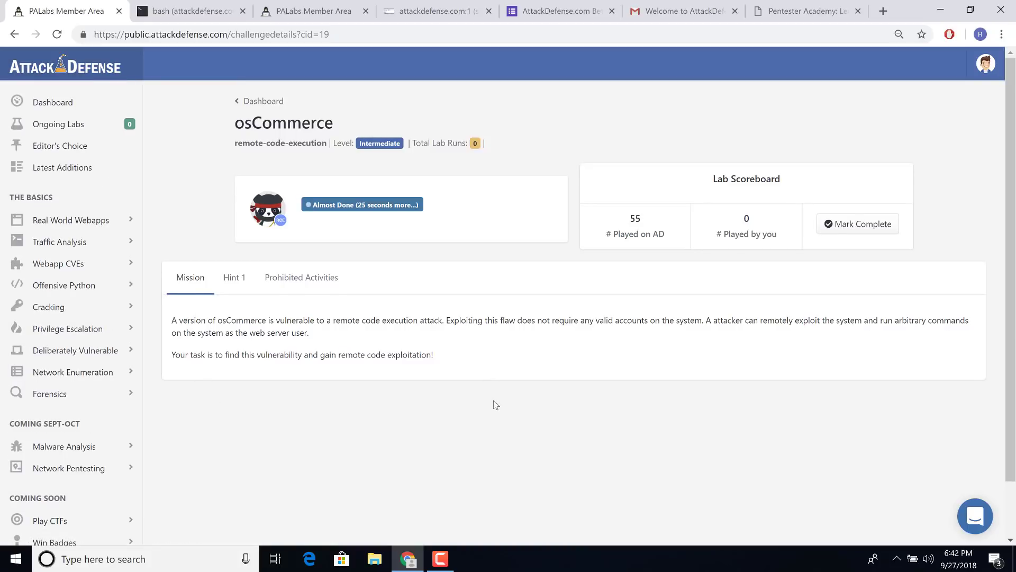
{"action": "mouse_move", "coordinate": [524, 397]}
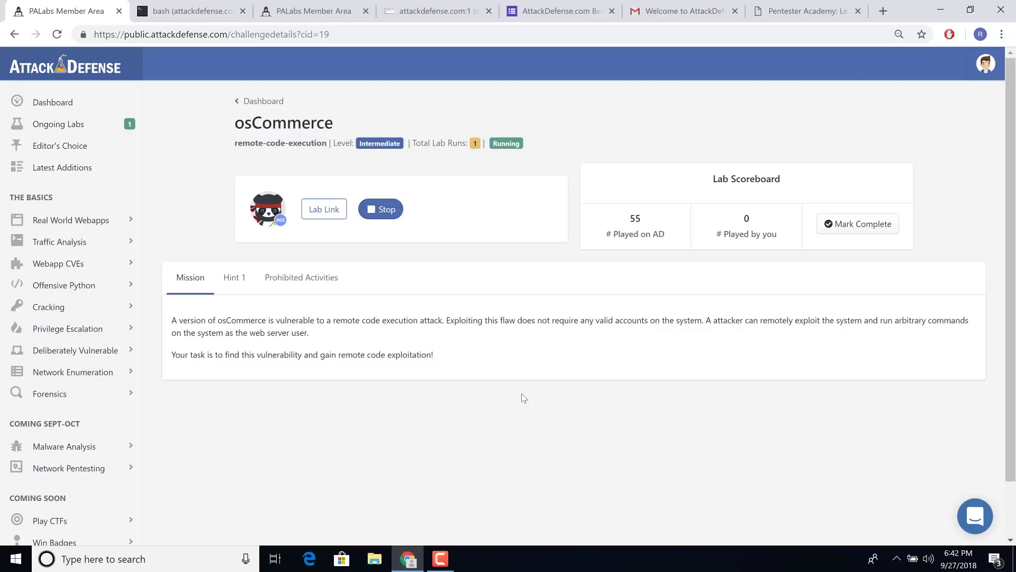
{"action": "mouse_move", "coordinate": [641, 413]}
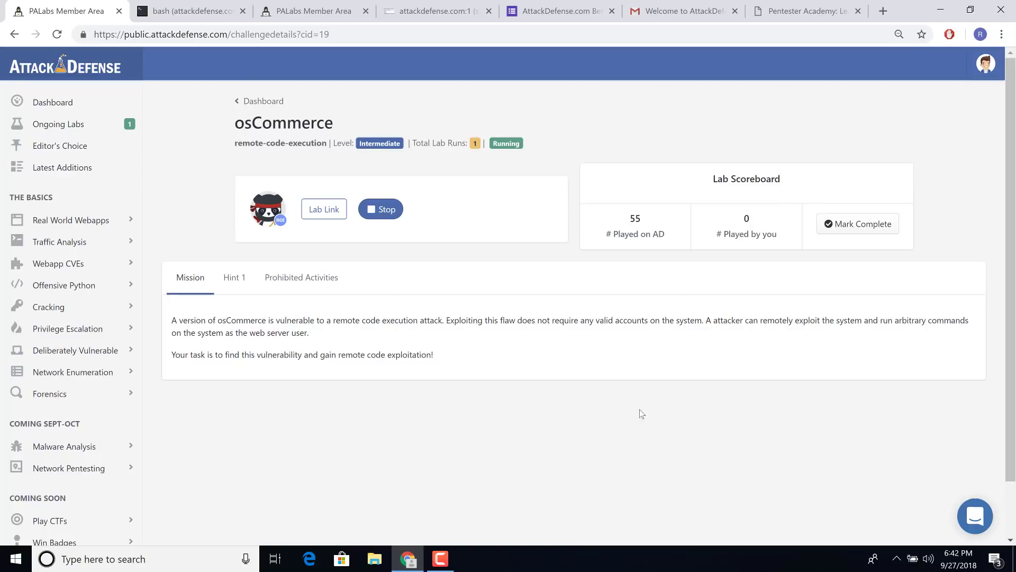
{"action": "mouse_move", "coordinate": [619, 401]}
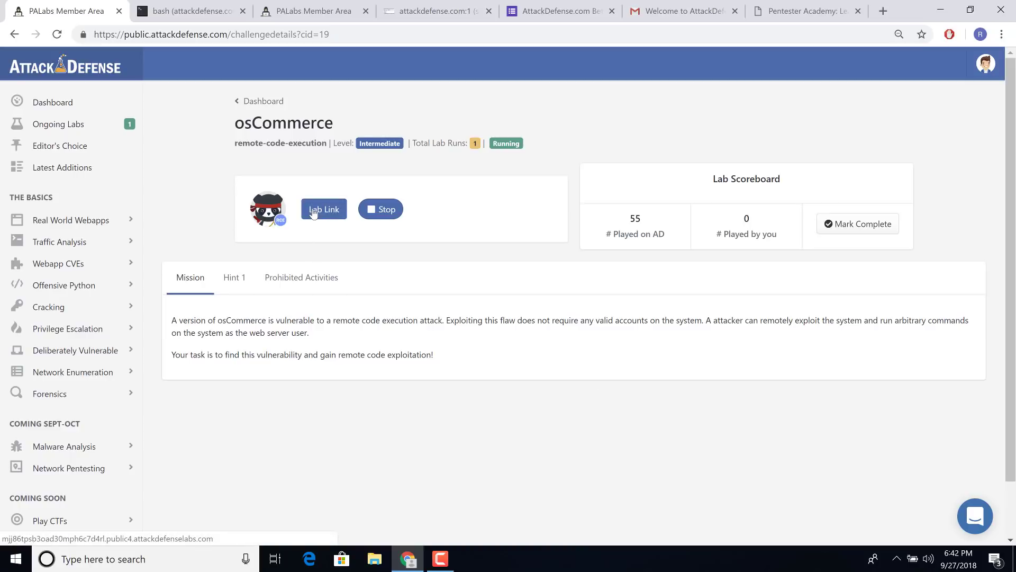
Open the lab's storefront and browse its catalogue down to DVD Movies > Cartoons
{"action": "left_click", "coordinate": [323, 208]}
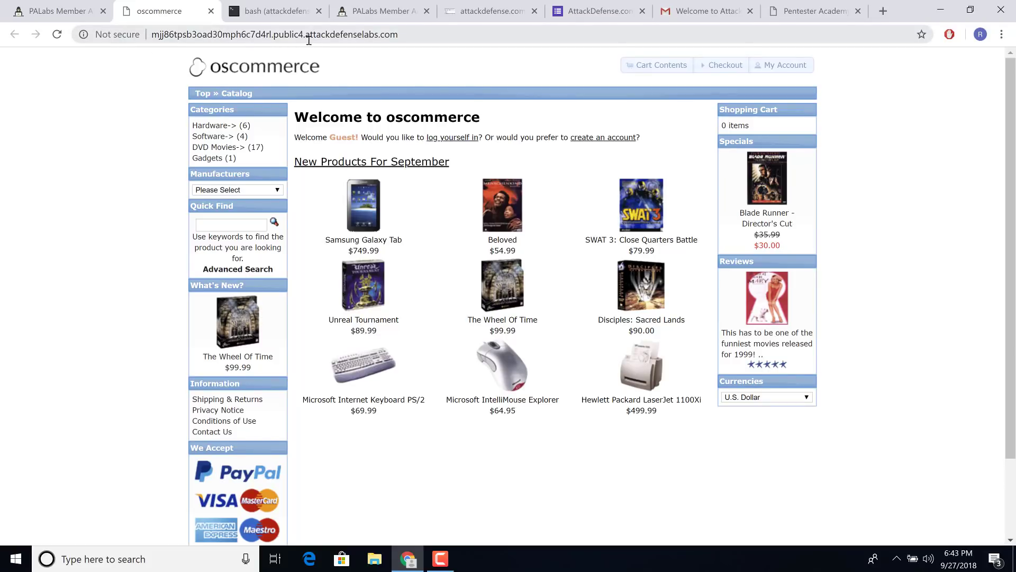
{"action": "mouse_move", "coordinate": [503, 204]}
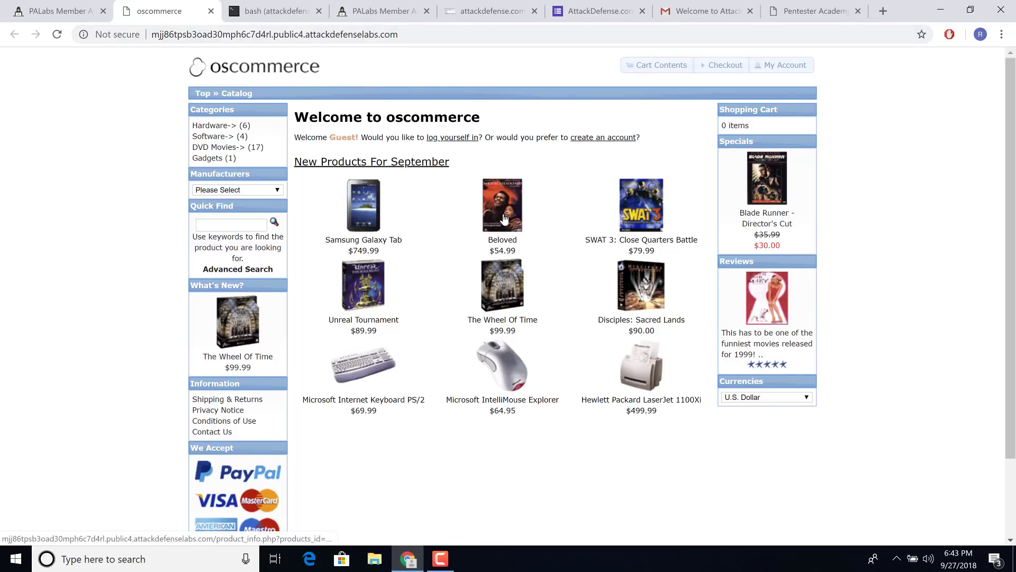
{"action": "left_click", "coordinate": [502, 205]}
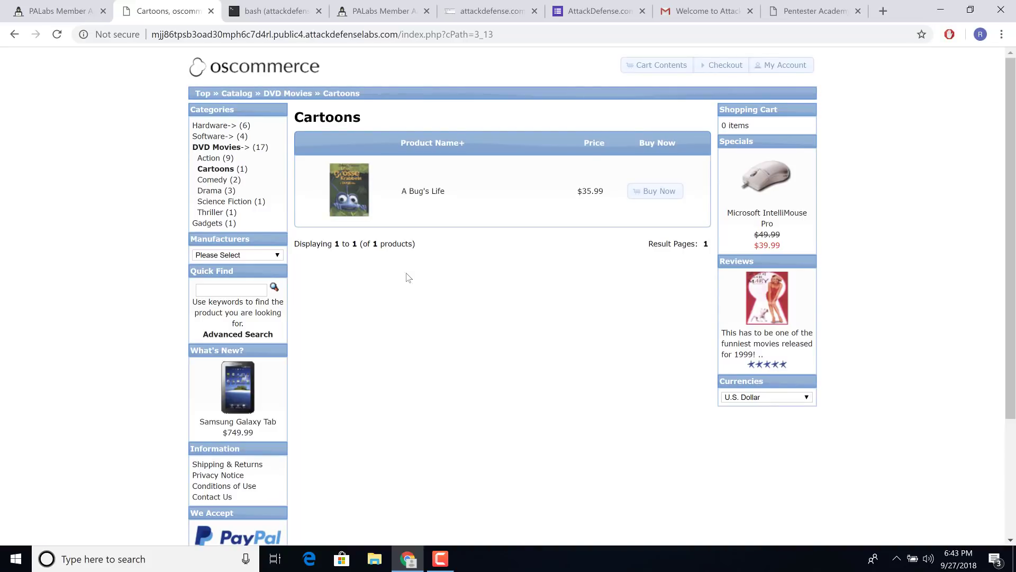
{"action": "left_click", "coordinate": [57, 11]}
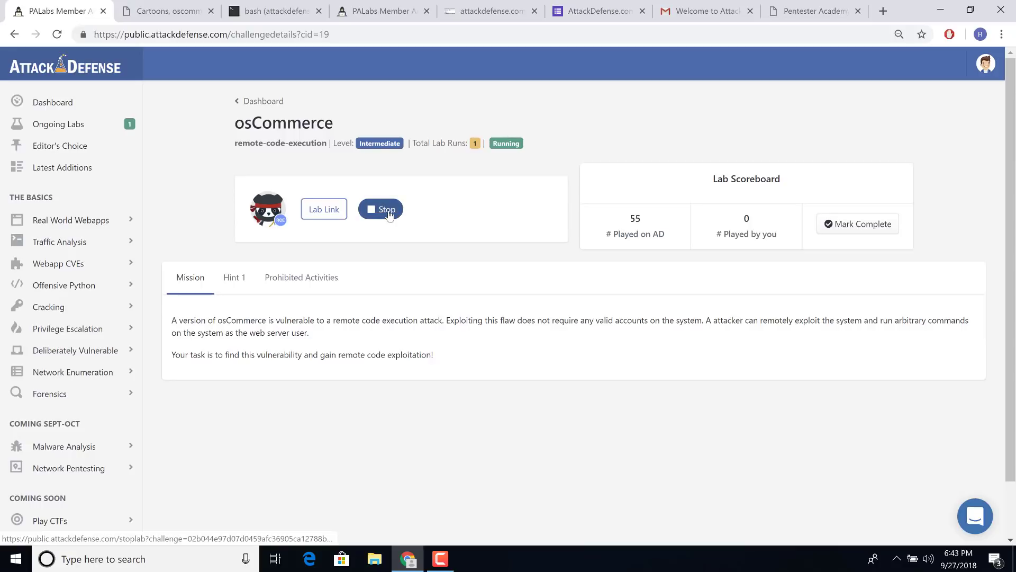
Stop the osCommerce lab so its status shows Stopped with zero ongoing labs
{"action": "left_click", "coordinate": [166, 11]}
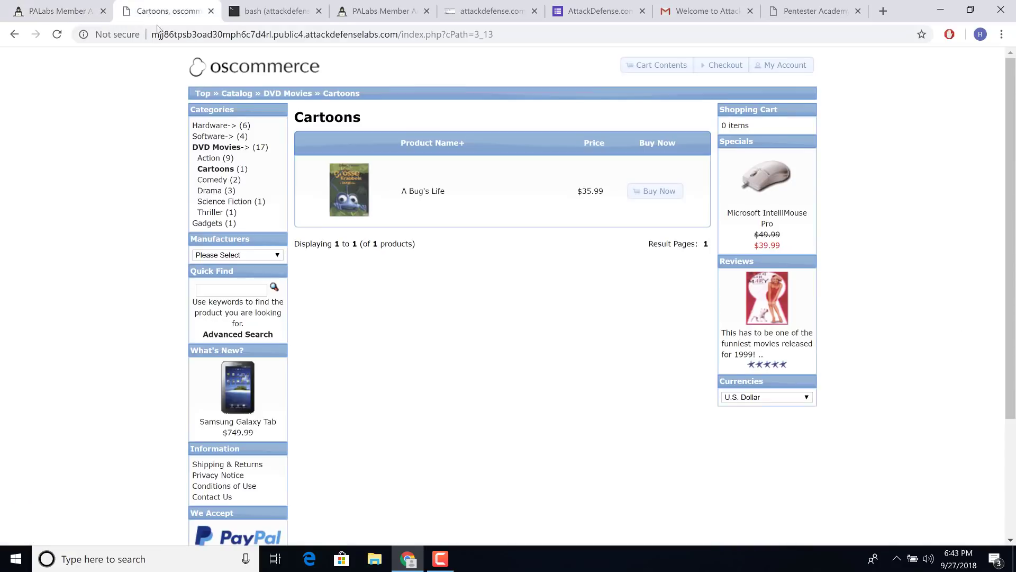
{"action": "left_click", "coordinate": [55, 11]}
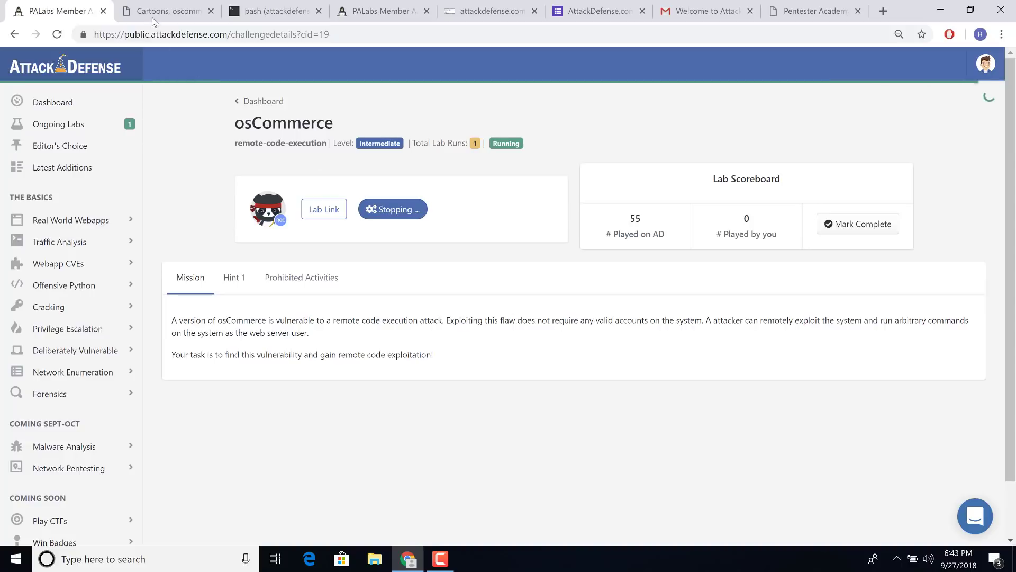
{"action": "left_click", "coordinate": [165, 11]}
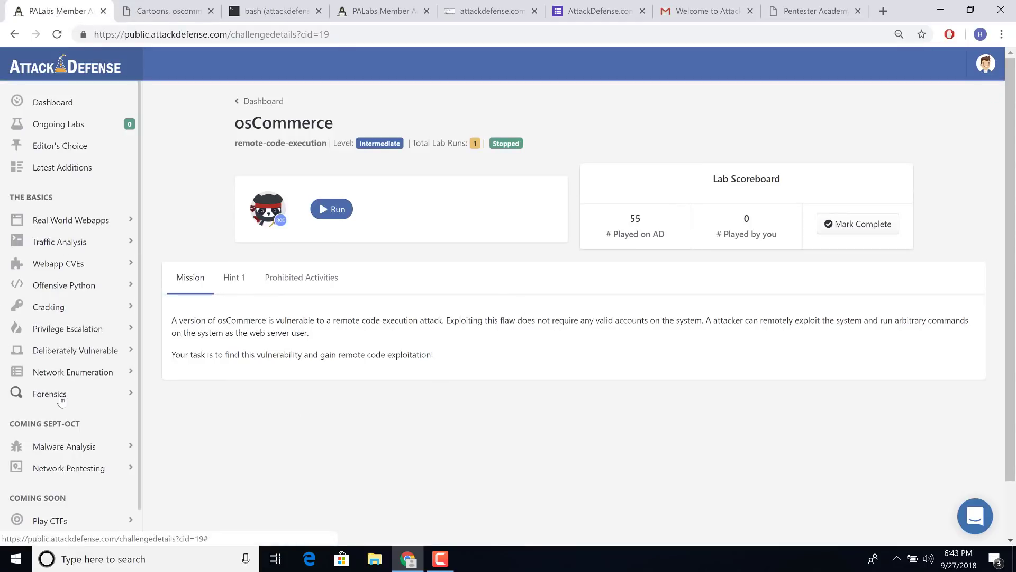
{"action": "mouse_move", "coordinate": [62, 378]}
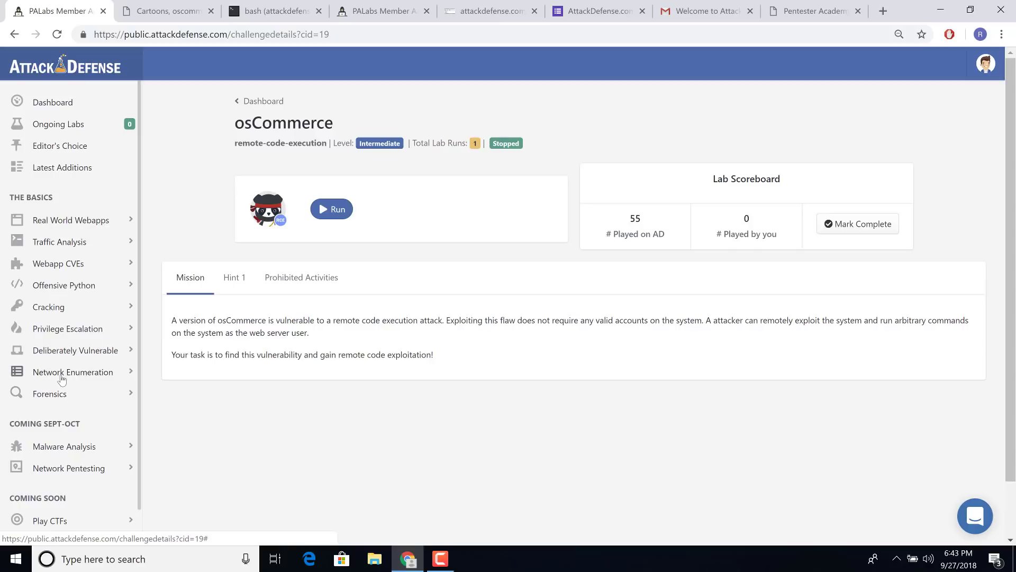
Expand Network Enumeration in the sidebar and select Nmap Challenges
{"action": "left_click", "coordinate": [73, 372]}
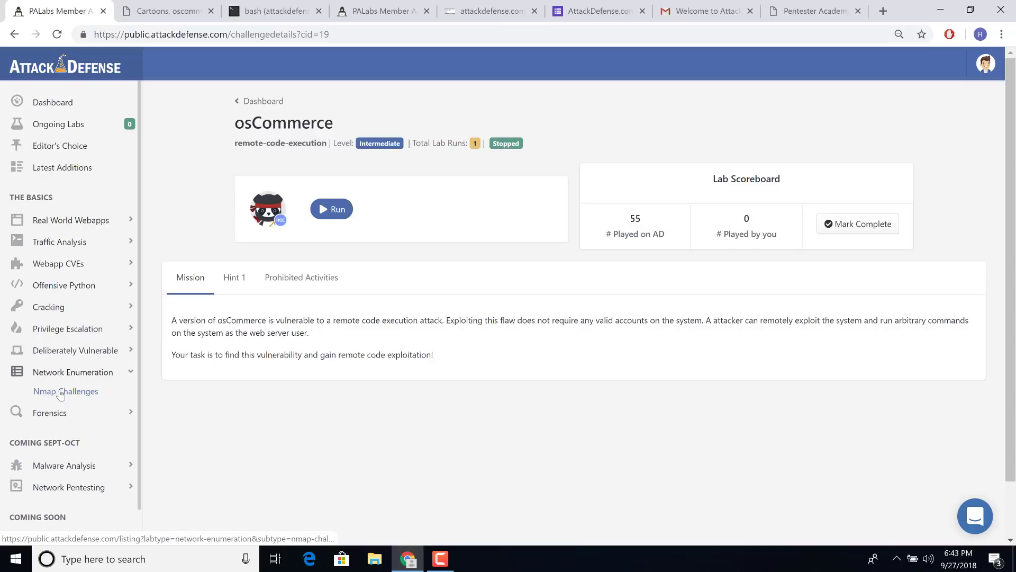
{"action": "left_click", "coordinate": [64, 391]}
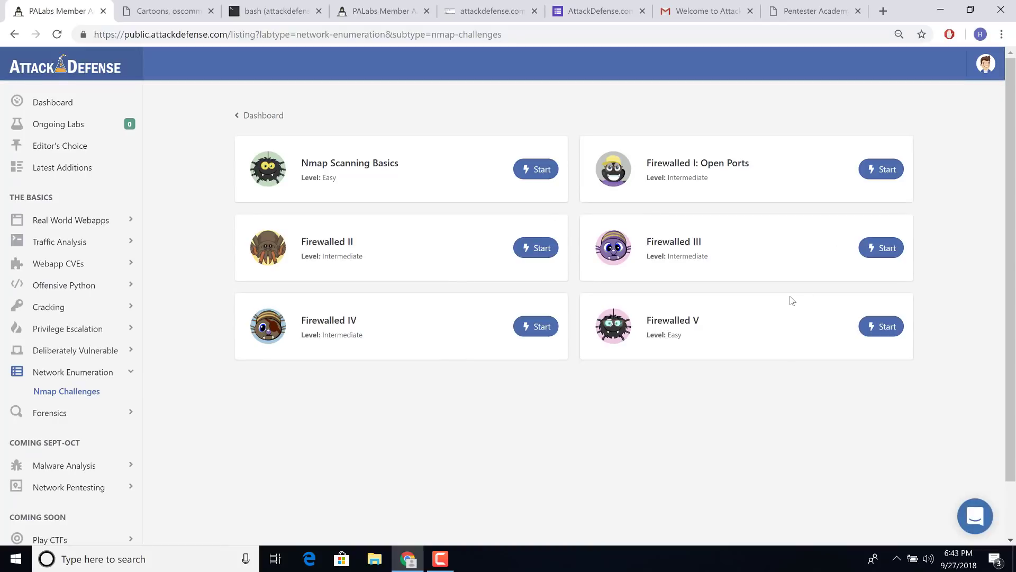
{"action": "mouse_move", "coordinate": [591, 407]}
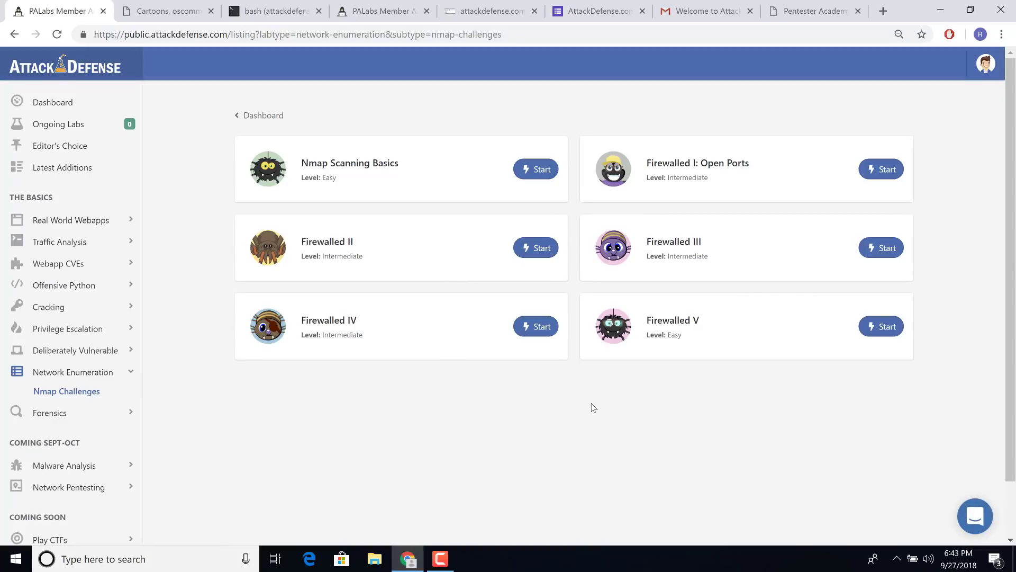